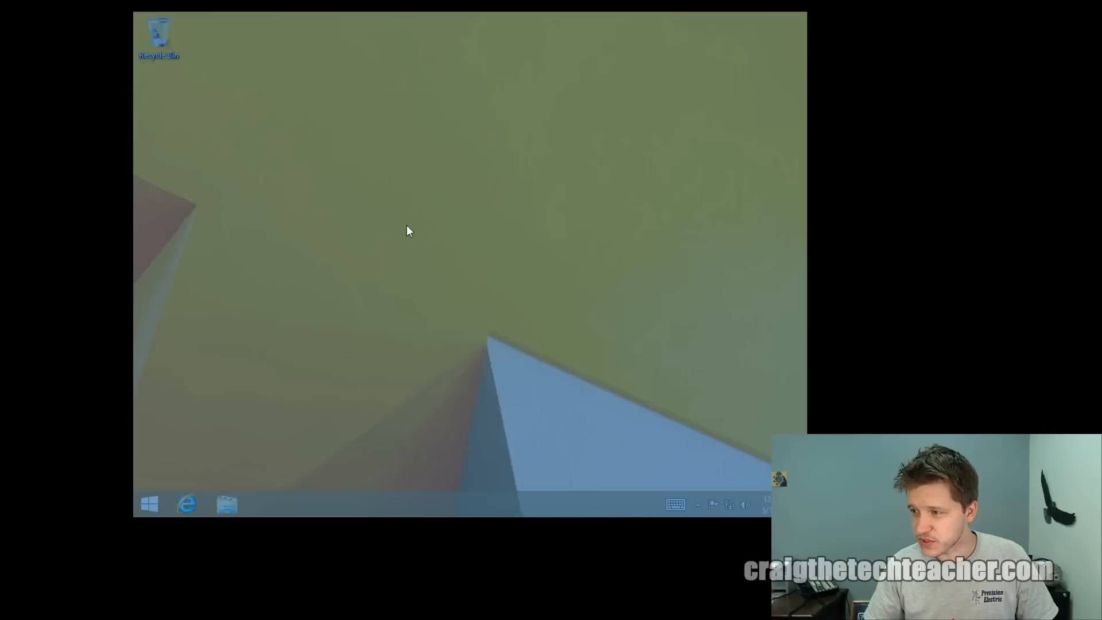
# Step: Launch Internet Explorer from the taskbar and load the MSN homepage
pyautogui.click(149, 504)
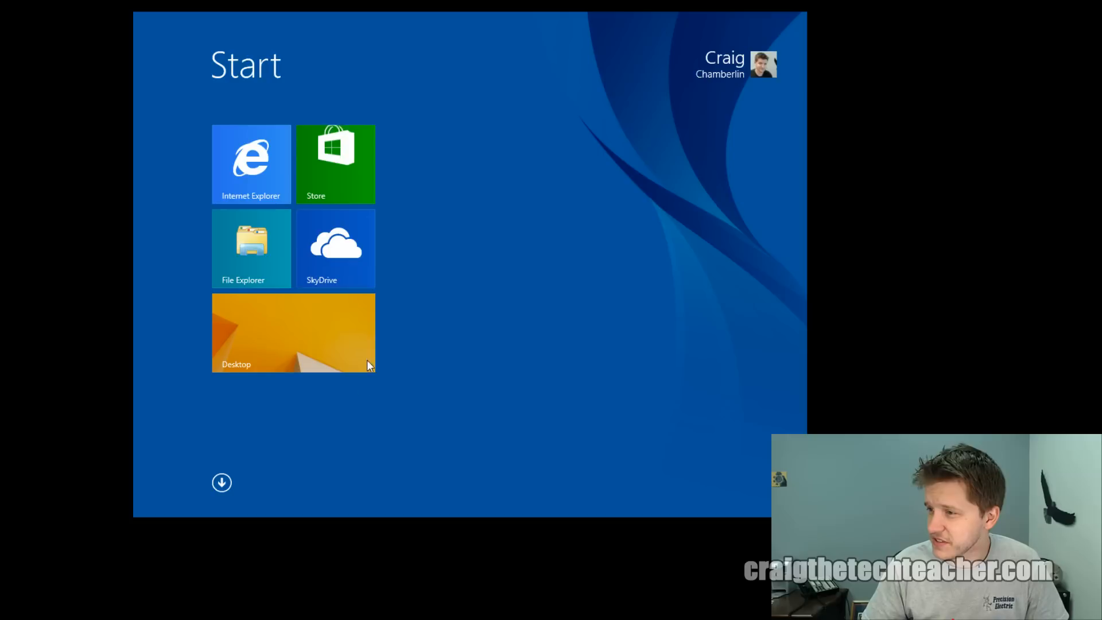
pyautogui.moveTo(483, 395)
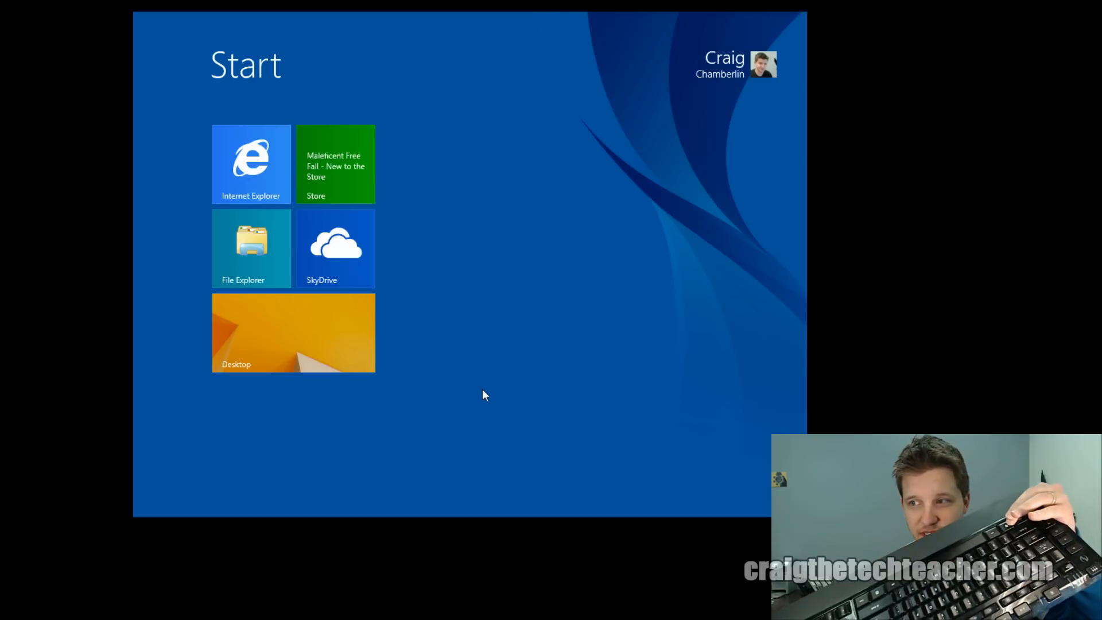
pyautogui.click(293, 332)
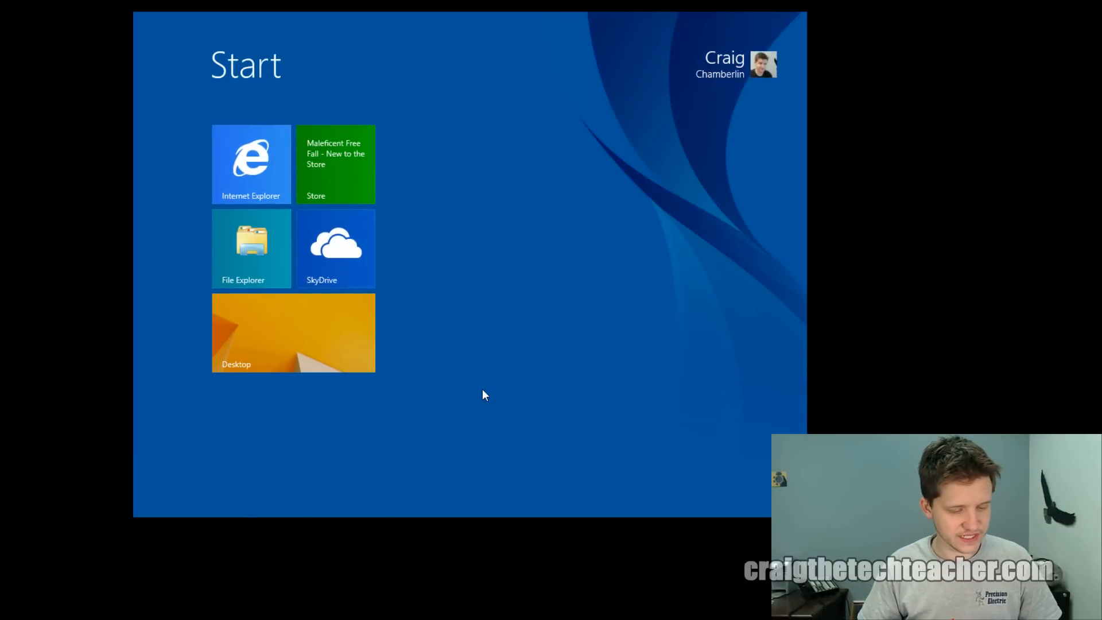
pyautogui.click(293, 331)
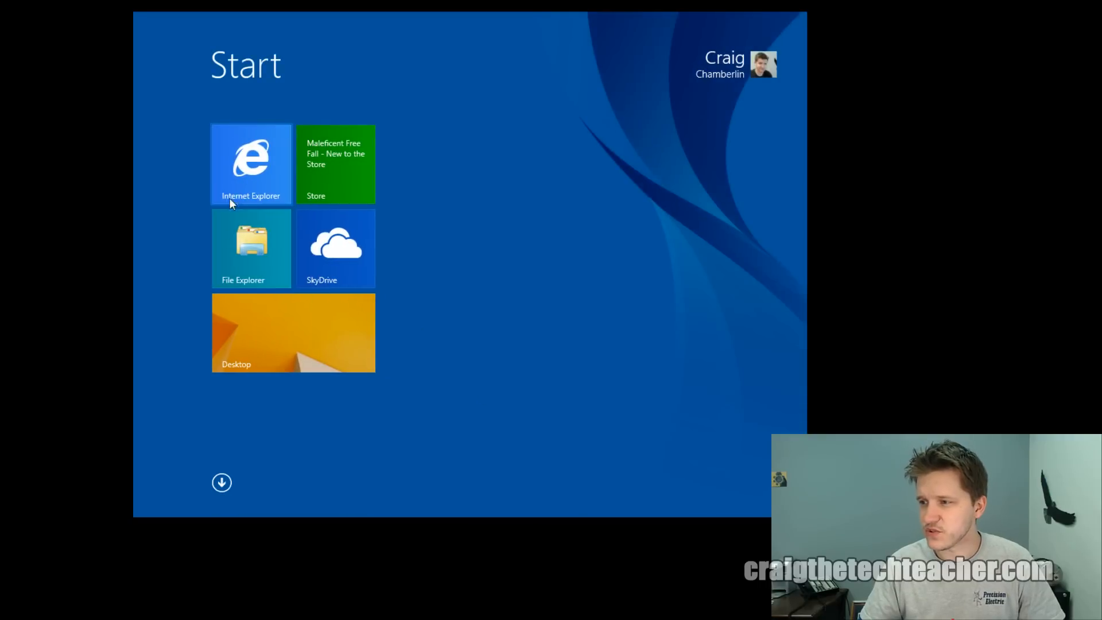
pyautogui.click(250, 248)
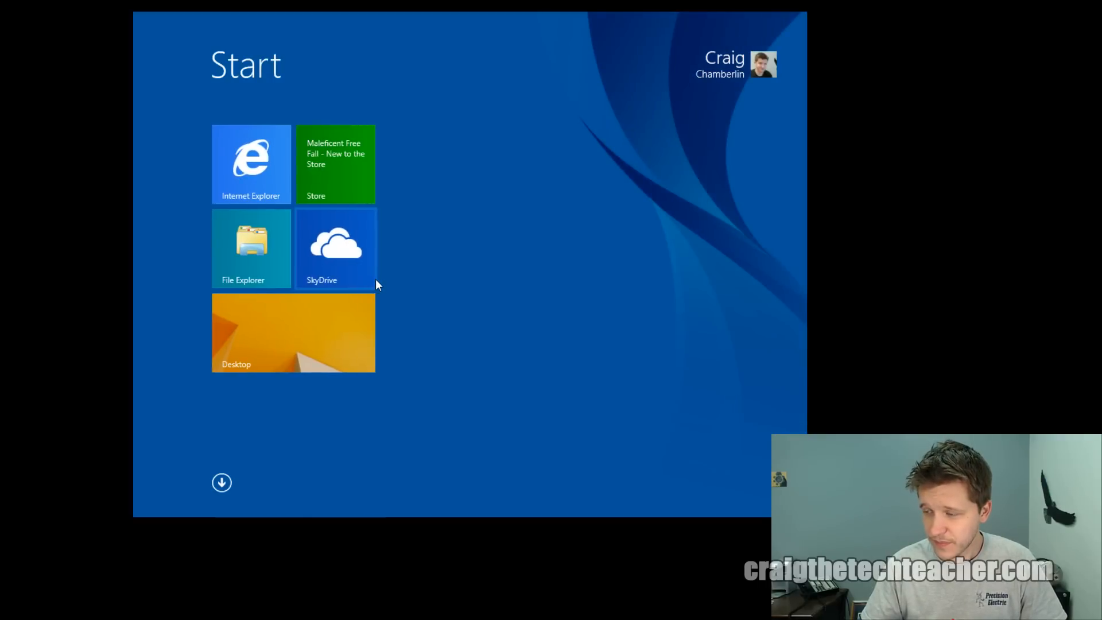
pyautogui.click(252, 248)
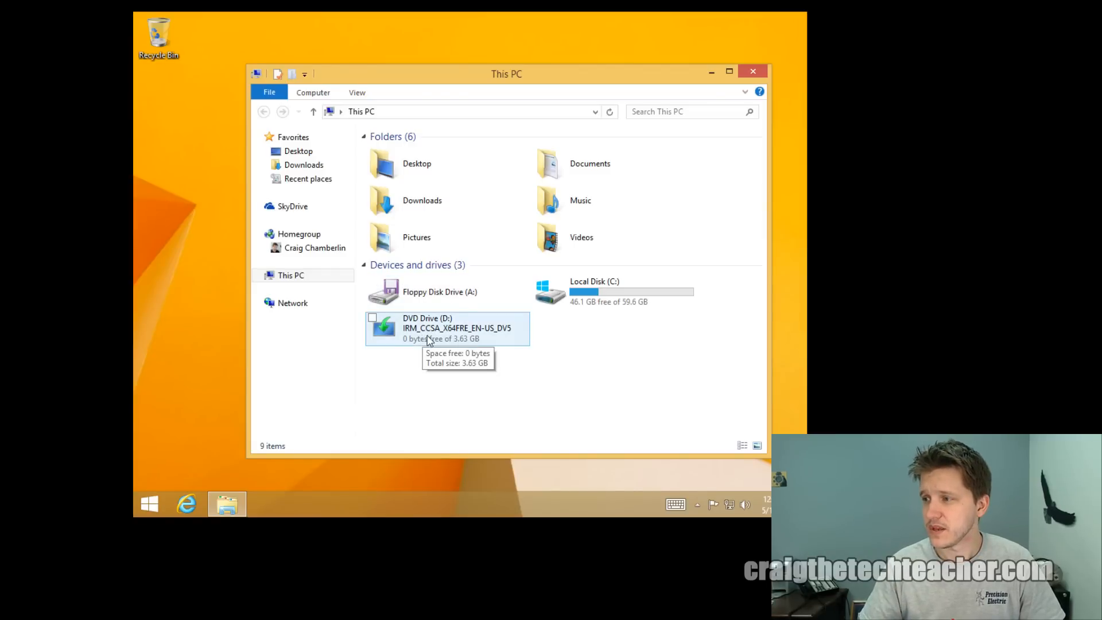
pyautogui.moveTo(431, 308)
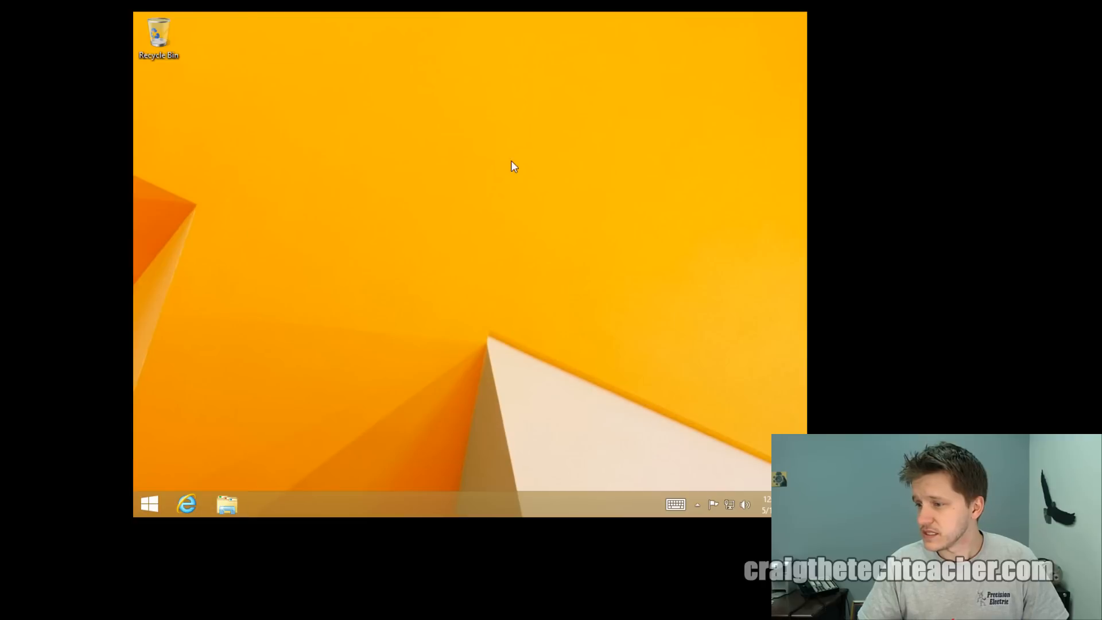
pyautogui.moveTo(489, 174)
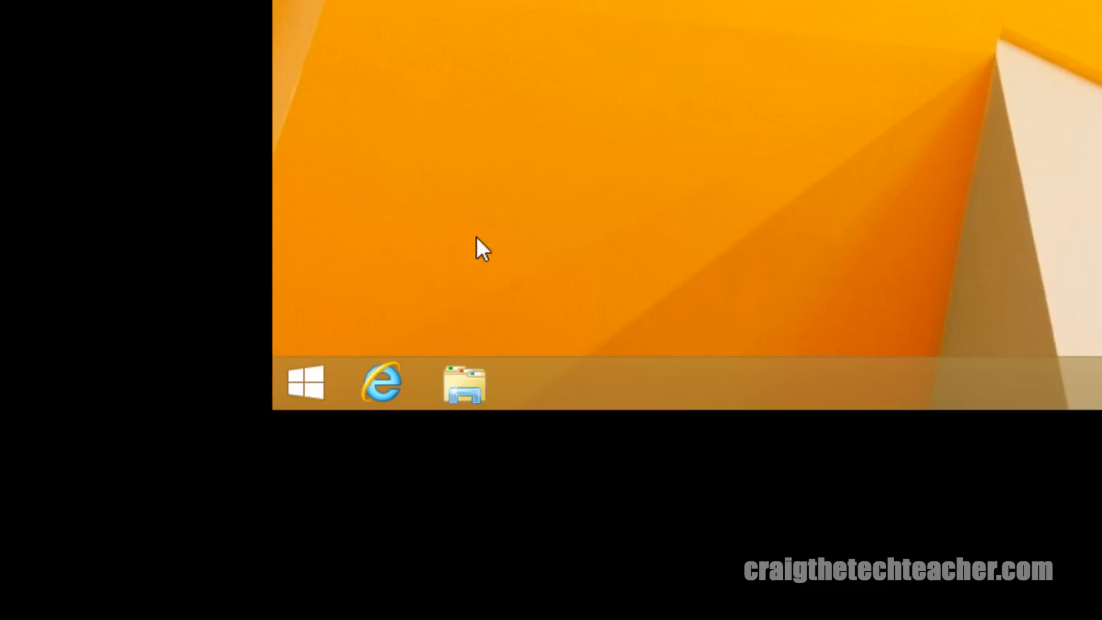
# Step: Bring up File Explorer at This PC alongside the browser with Win+E
pyautogui.click(381, 381)
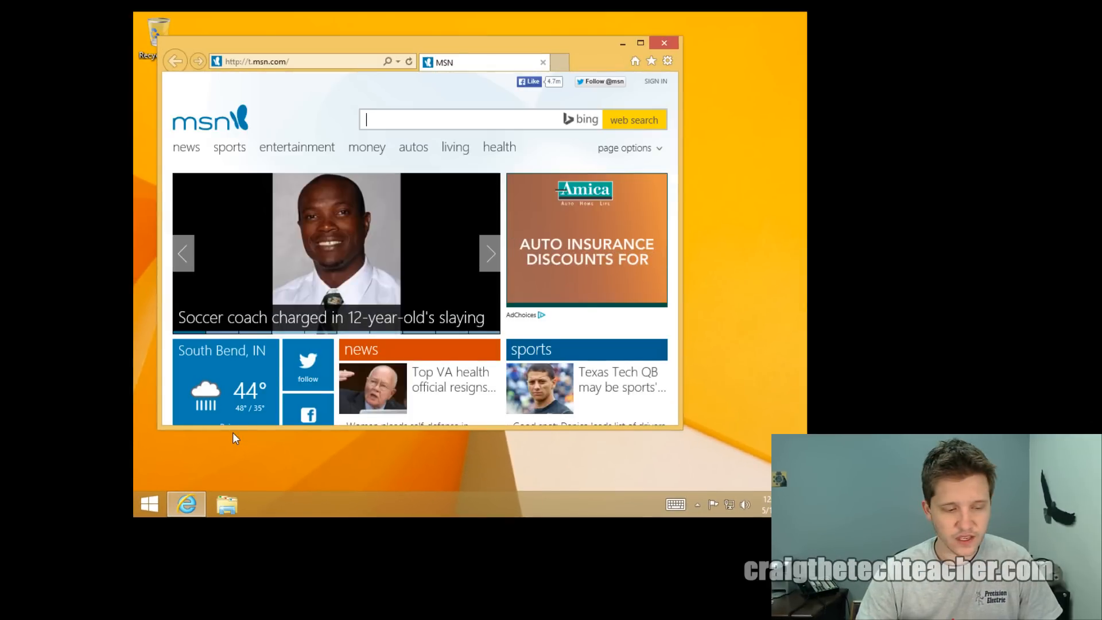
pyautogui.click(226, 503)
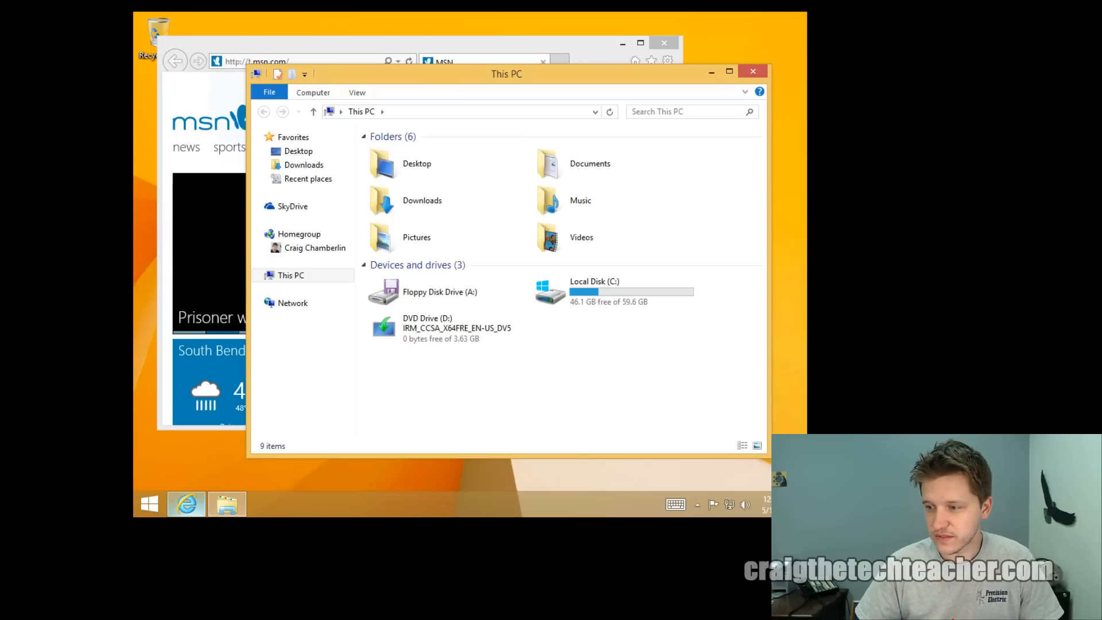
pyautogui.moveTo(186, 504)
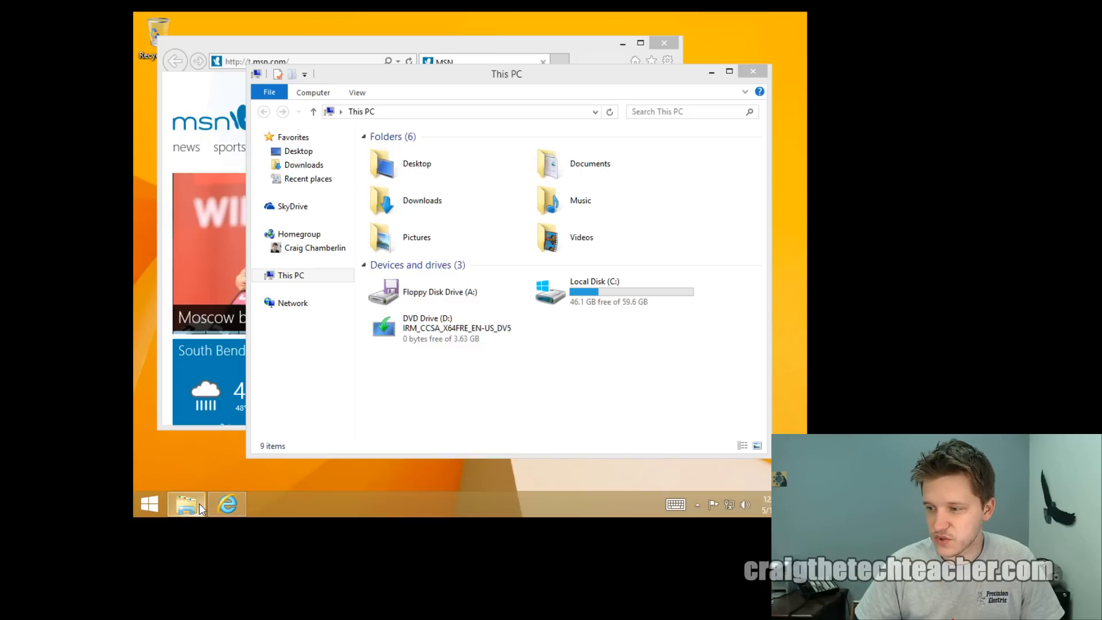
pyautogui.moveTo(186, 504)
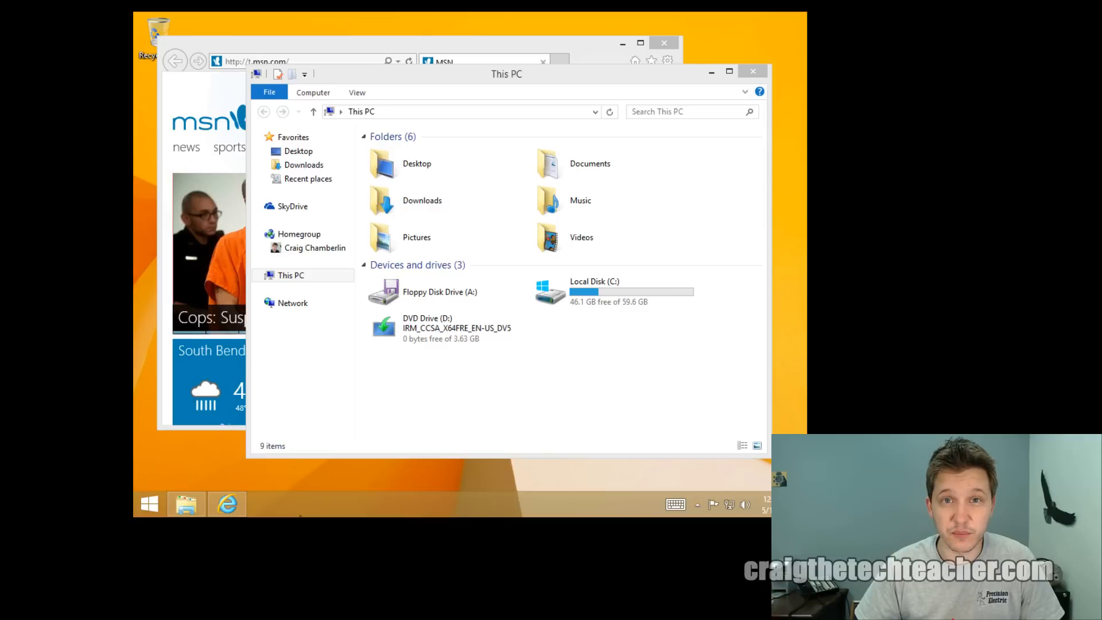
pyautogui.moveTo(299, 510)
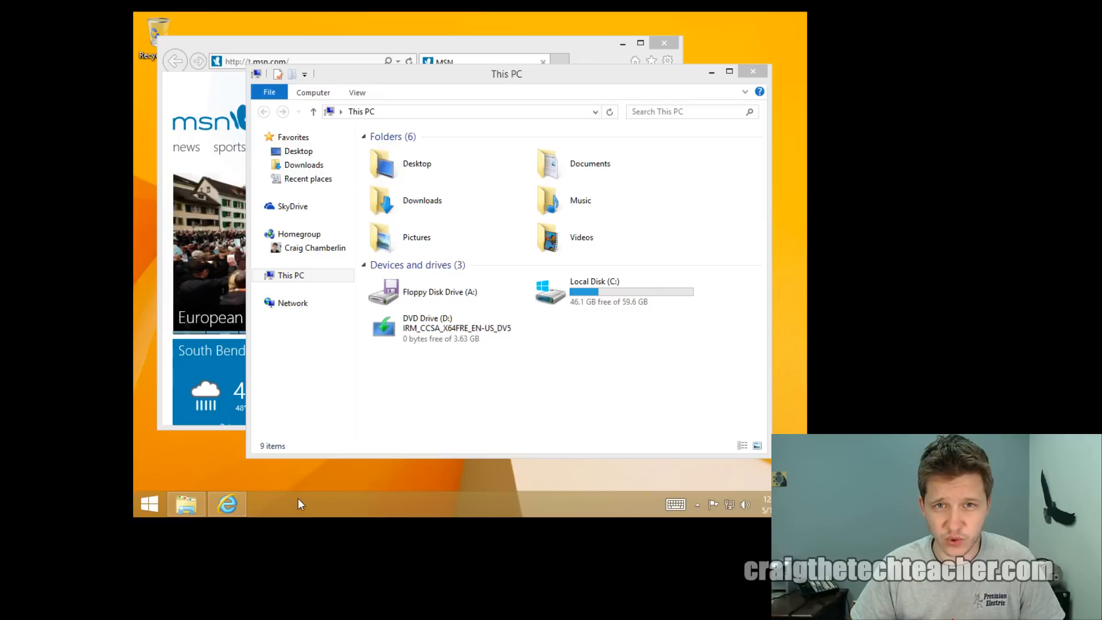
pyautogui.moveTo(352, 449)
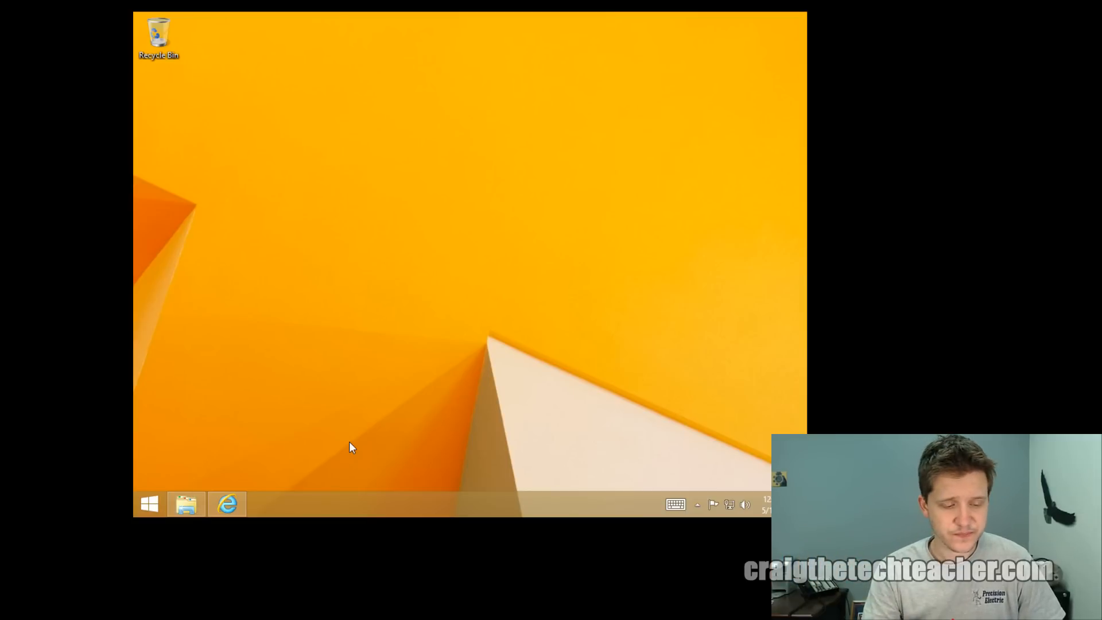
# Step: Lock the PC with Win+L and slide the lock screen up to reveal the password prompt
pyautogui.click(186, 504)
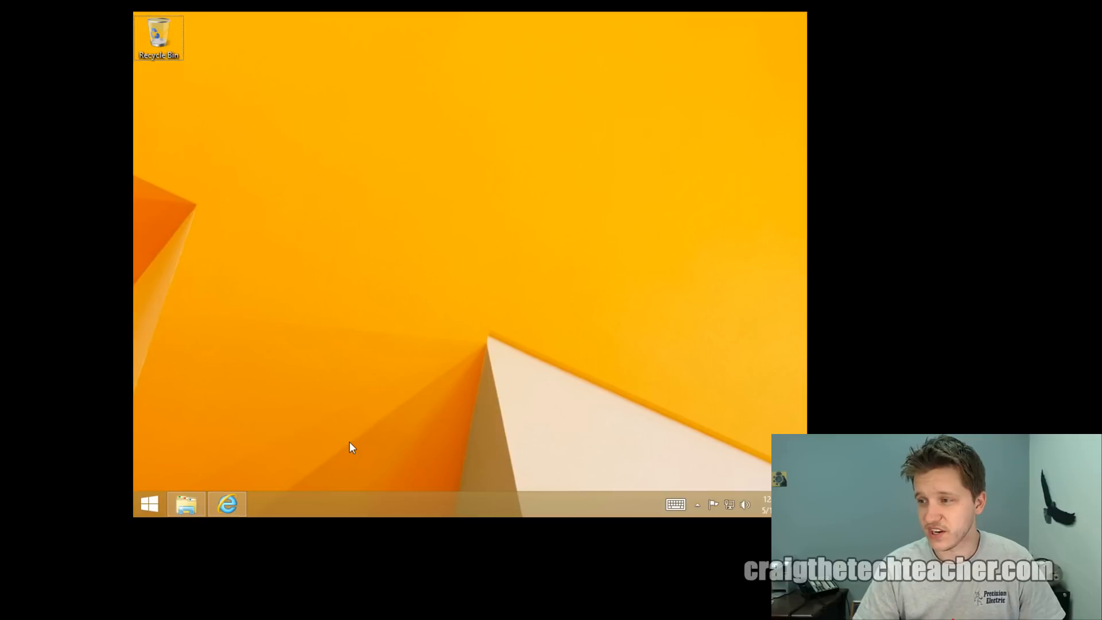
pyautogui.moveTo(352, 447); pyautogui.dragTo(432, 258)
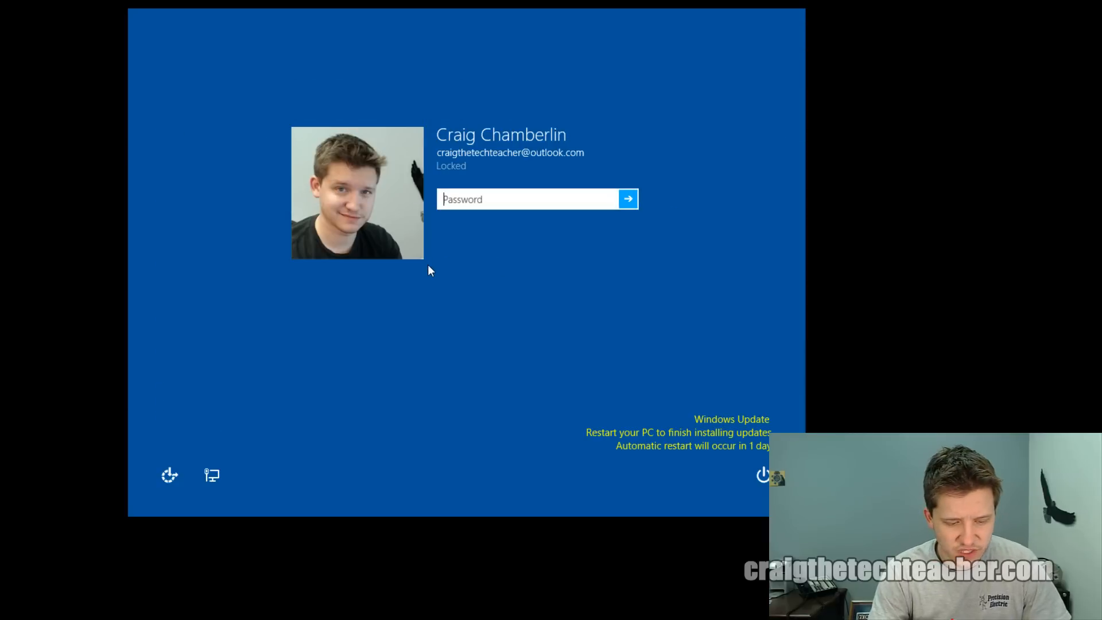
# Step: Sign back in with the account password and clear the restored windows off the desktop
pyautogui.write('password')
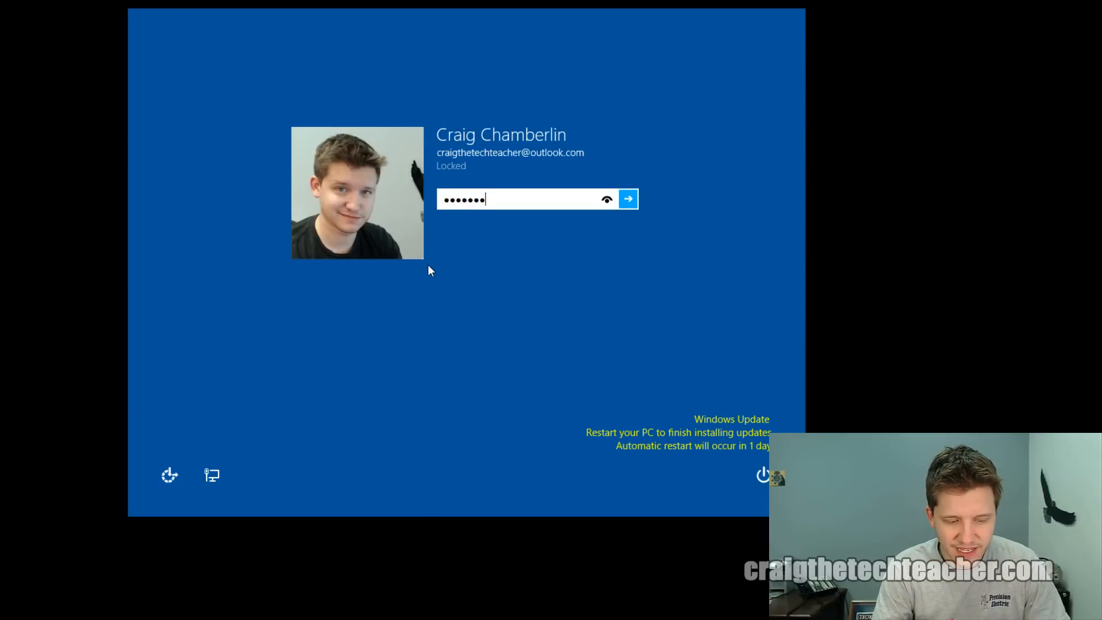
pyautogui.click(627, 199)
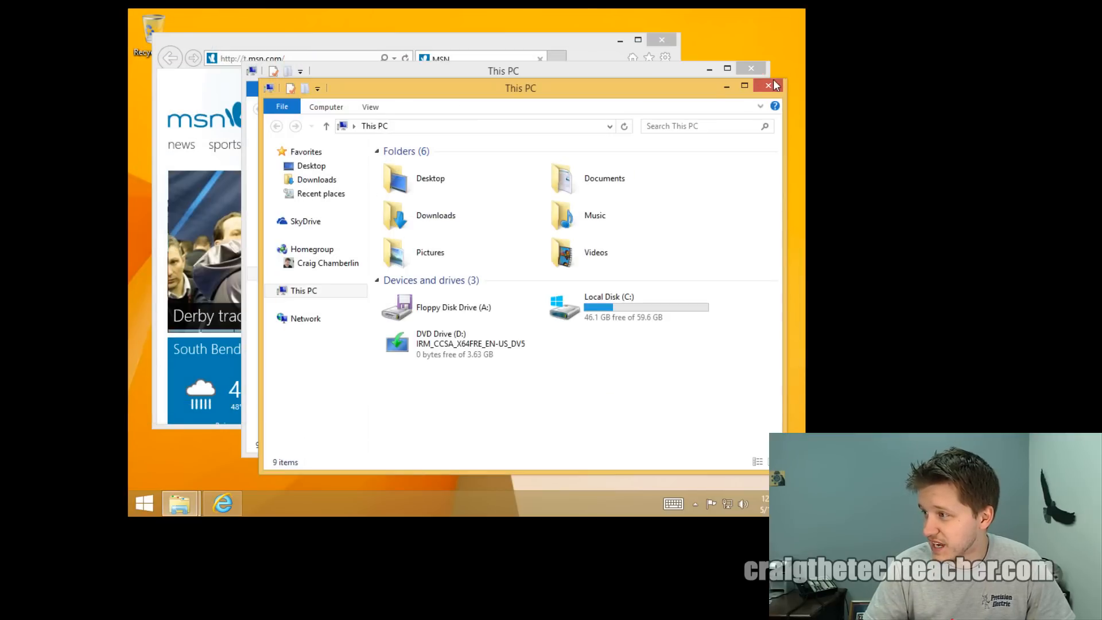
pyautogui.click(767, 85)
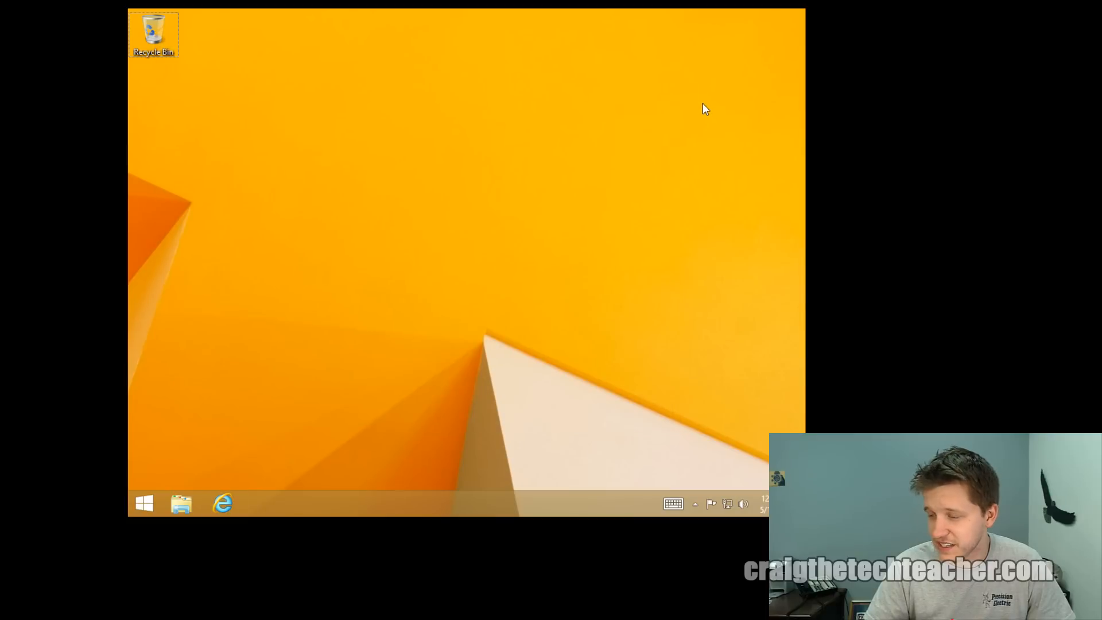
pyautogui.moveTo(622, 230)
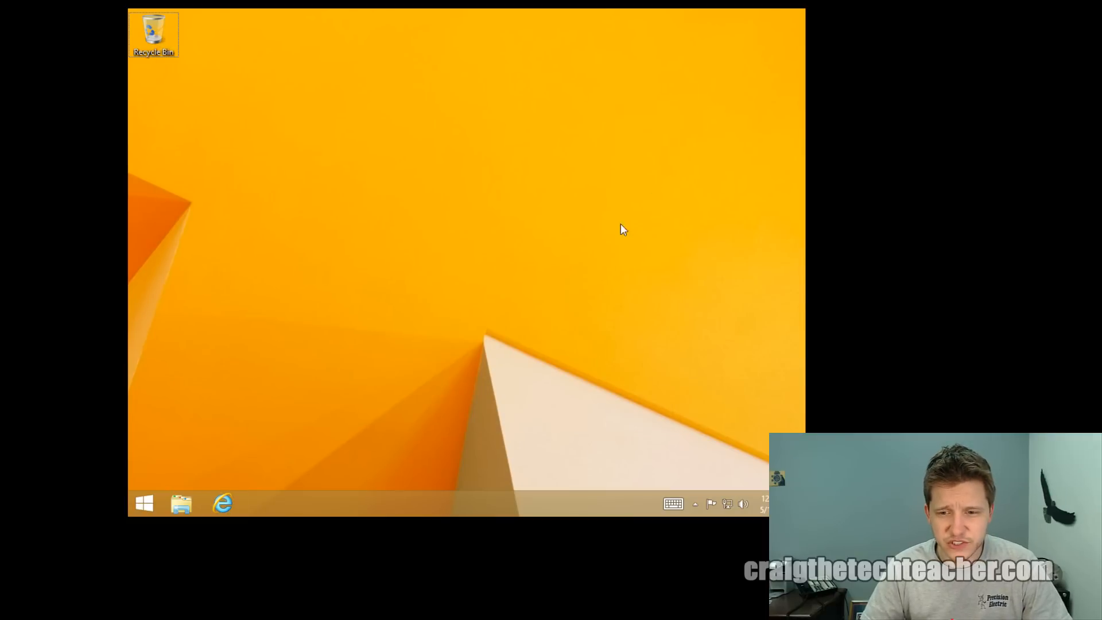
pyautogui.moveTo(131, 195)
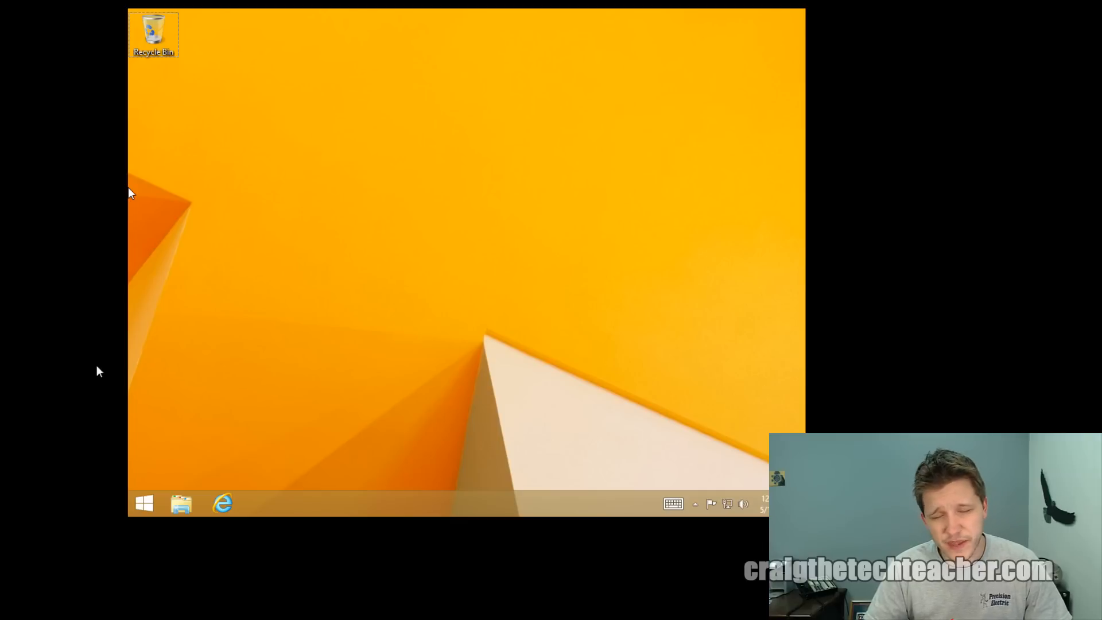
pyautogui.moveTo(252, 320)
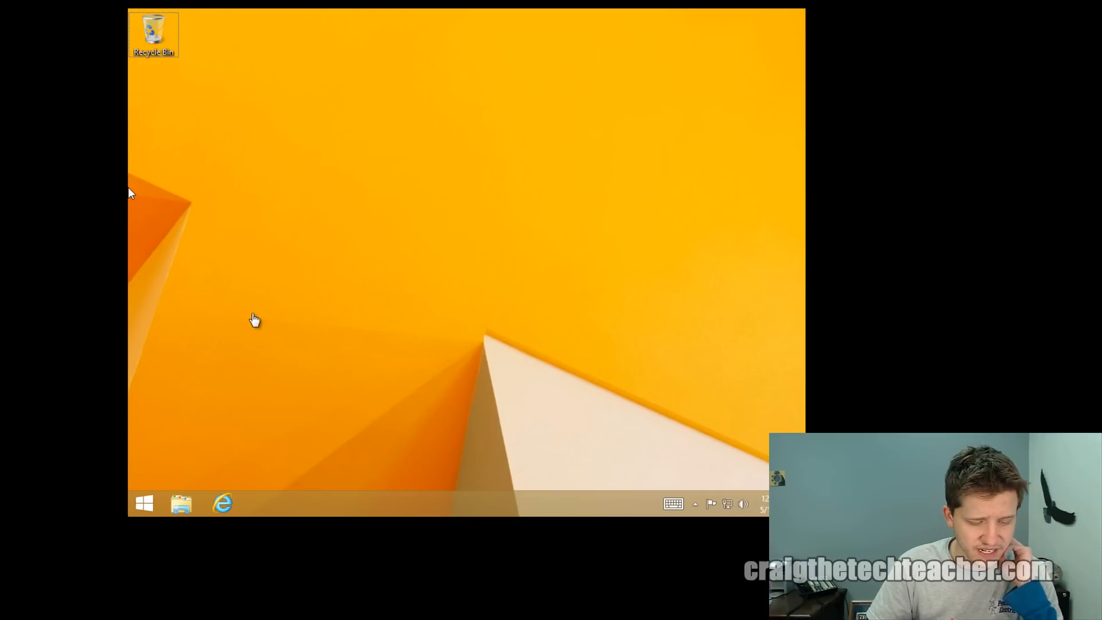
pyautogui.moveTo(261, 337)
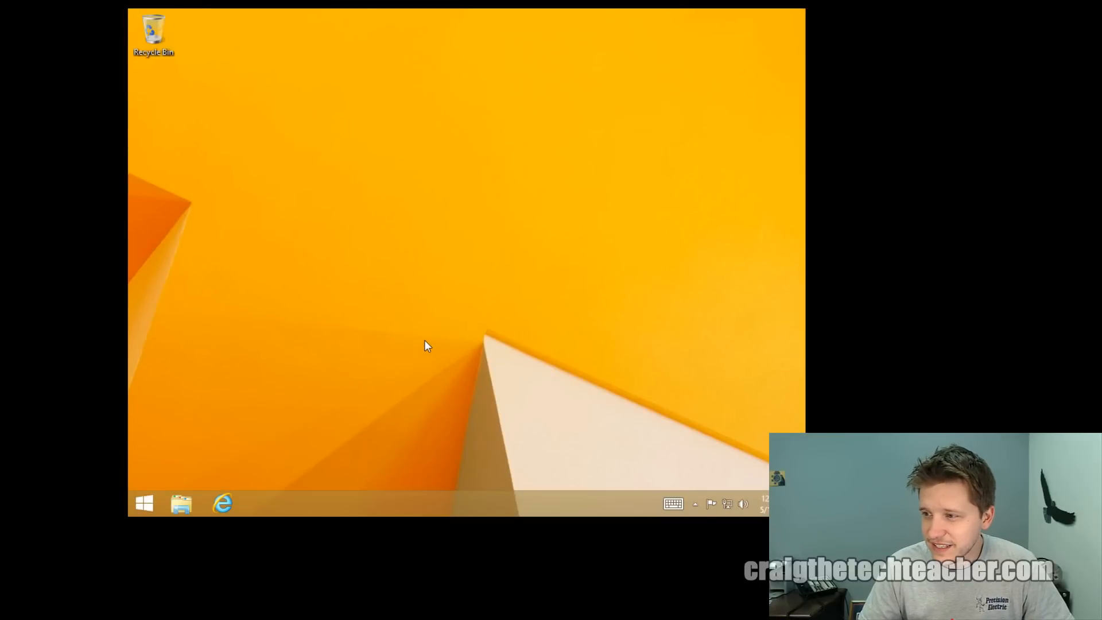
pyautogui.moveTo(345, 304)
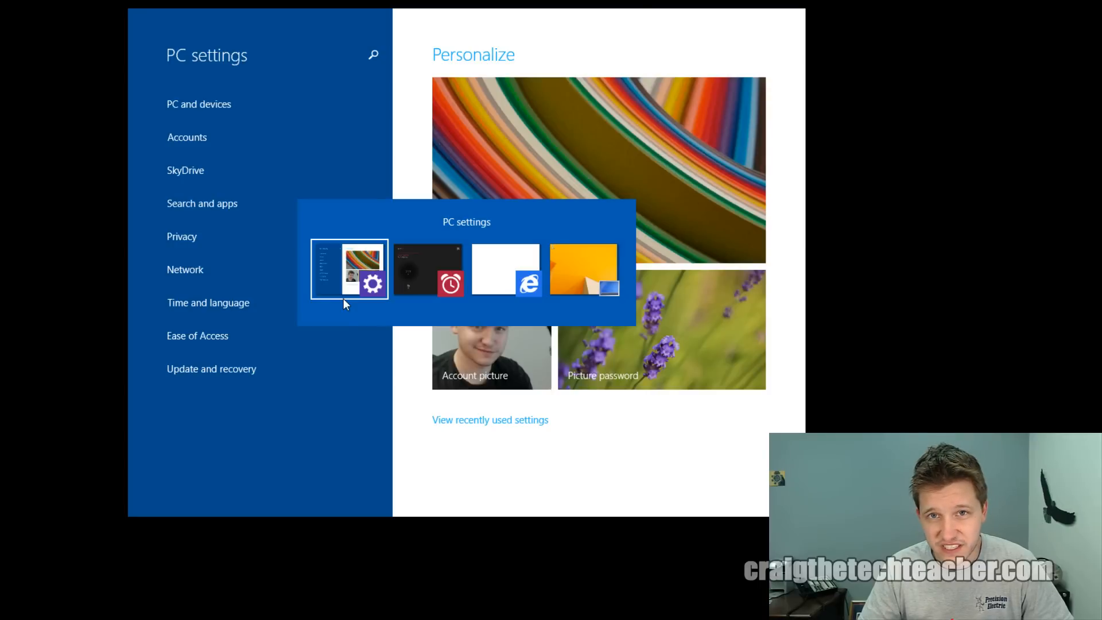
# Step: Cycle through the Win+Tab switcher of PC settings, Alarms and the browser, then return to the desktop
pyautogui.click(427, 269)
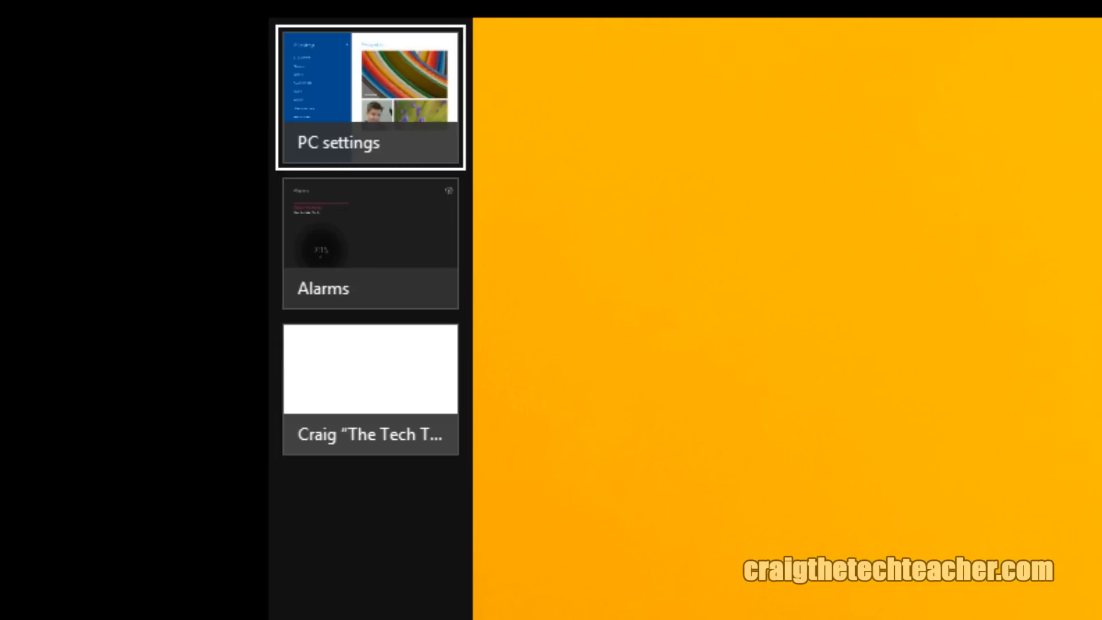
pyautogui.click(371, 242)
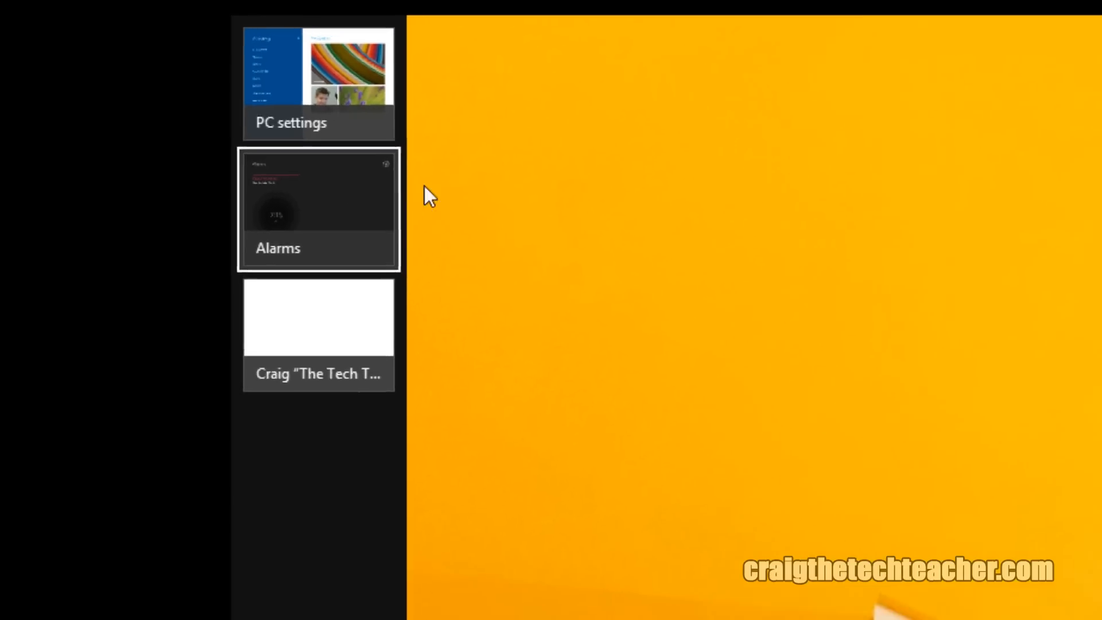
pyautogui.click(318, 208)
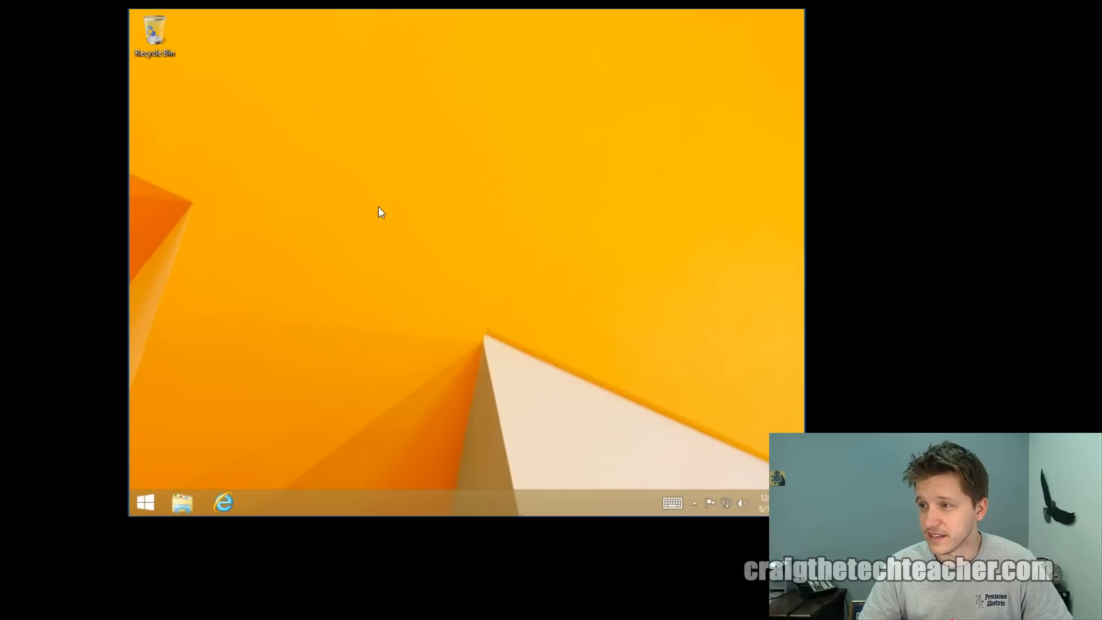
pyautogui.moveTo(274, 172)
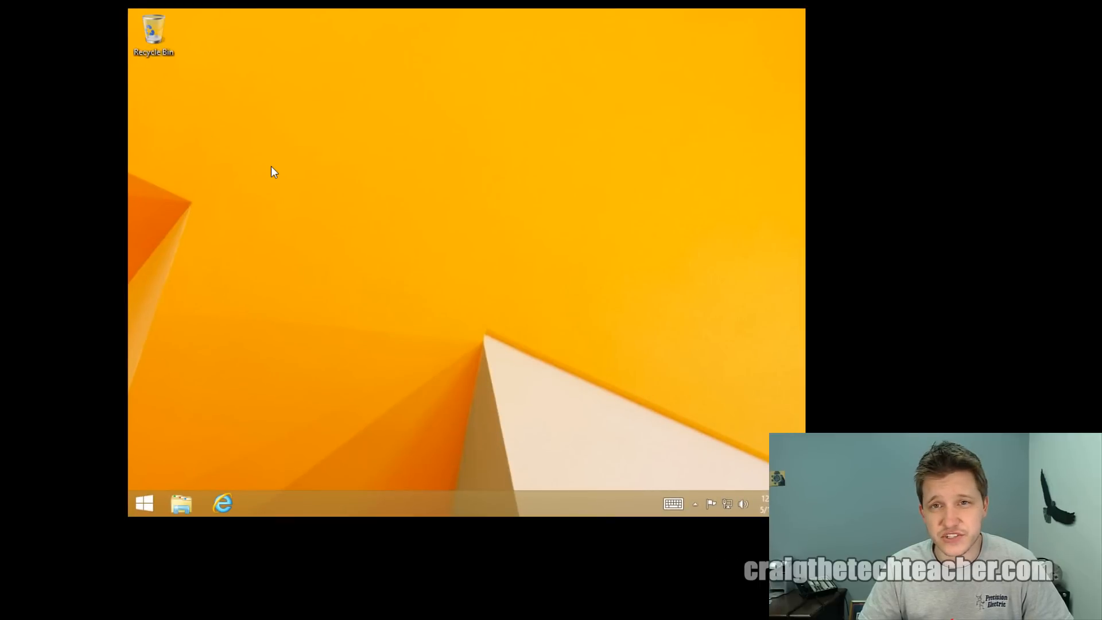
pyautogui.moveTo(207, 100)
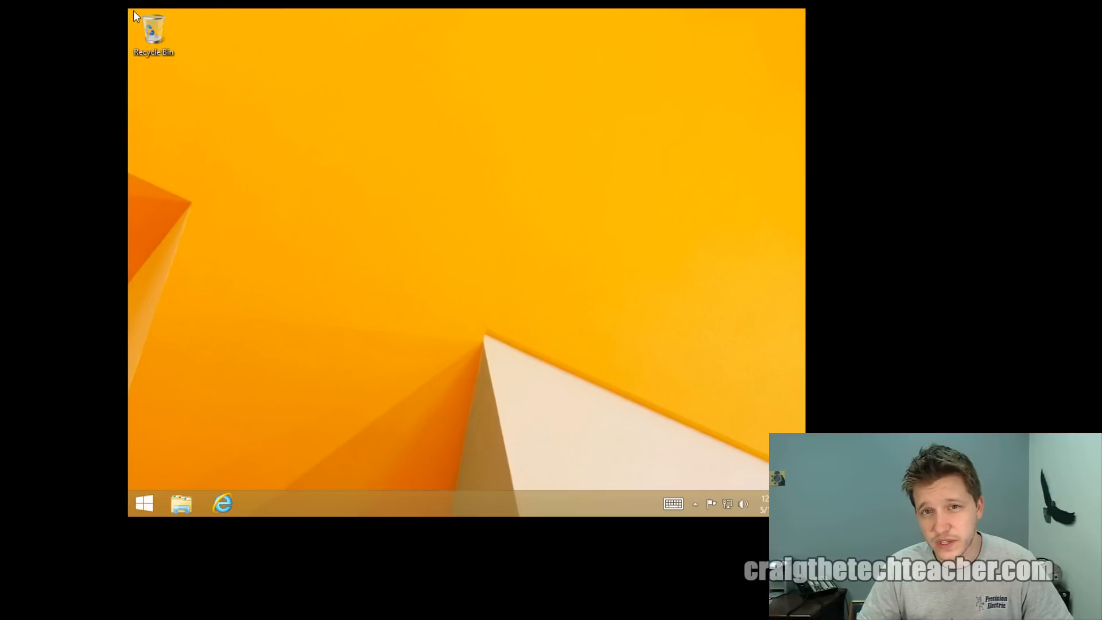
pyautogui.click(152, 32)
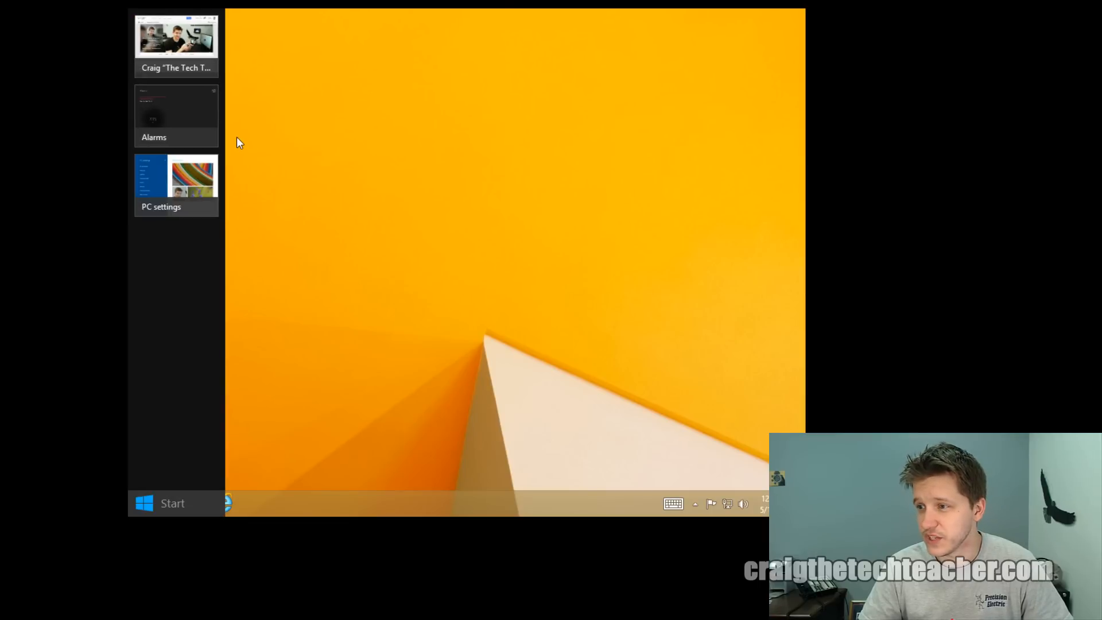
pyautogui.click(176, 175)
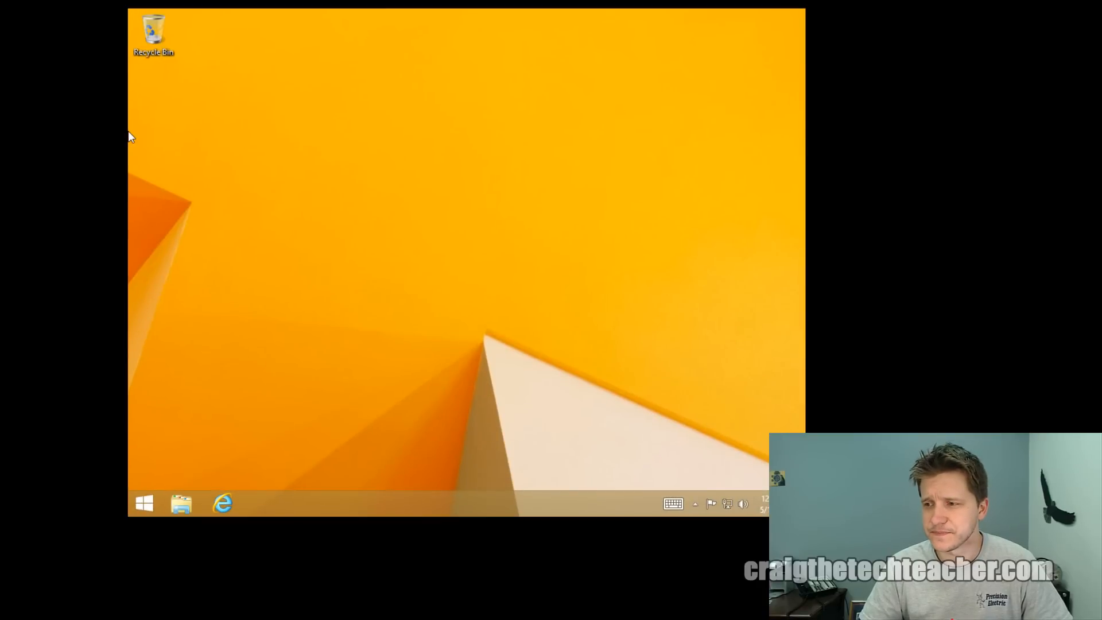
pyautogui.moveTo(247, 276)
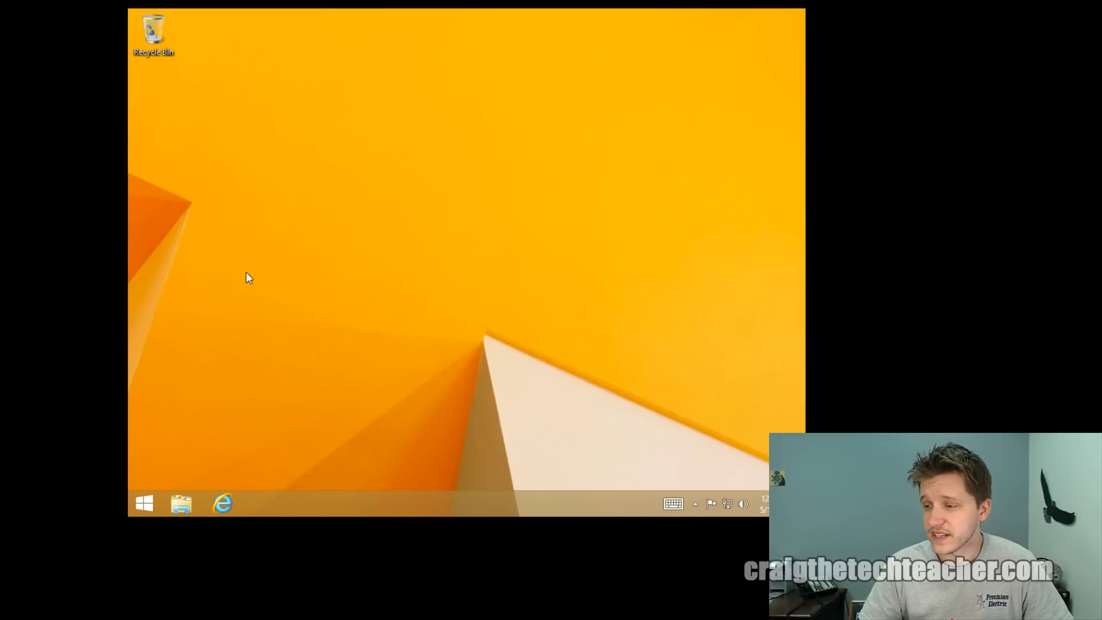
pyautogui.click(144, 503)
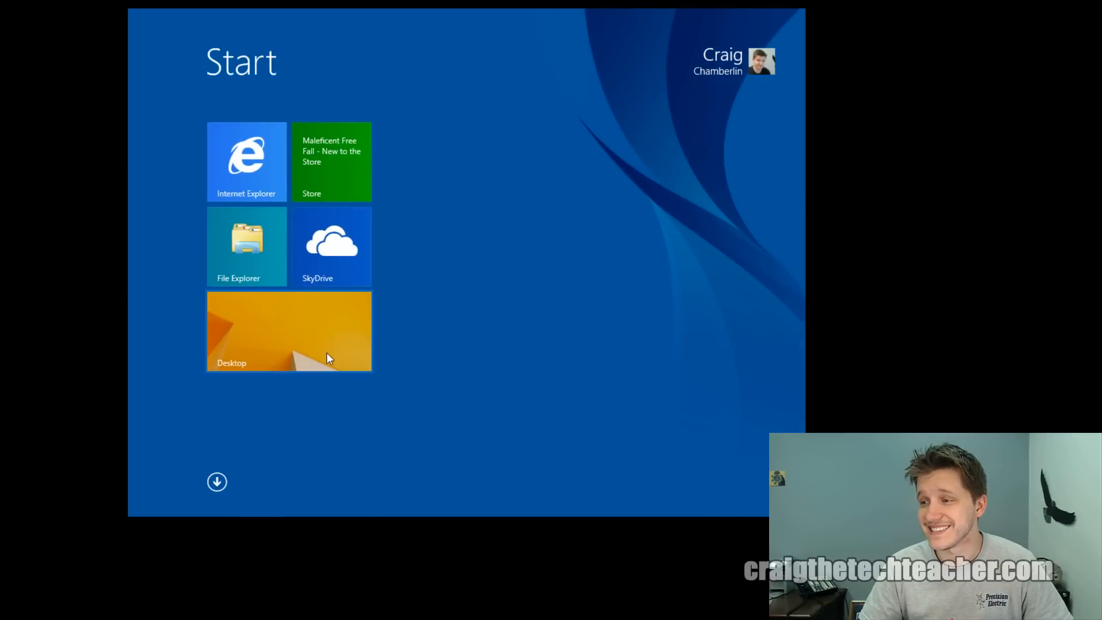
pyautogui.moveTo(484, 365)
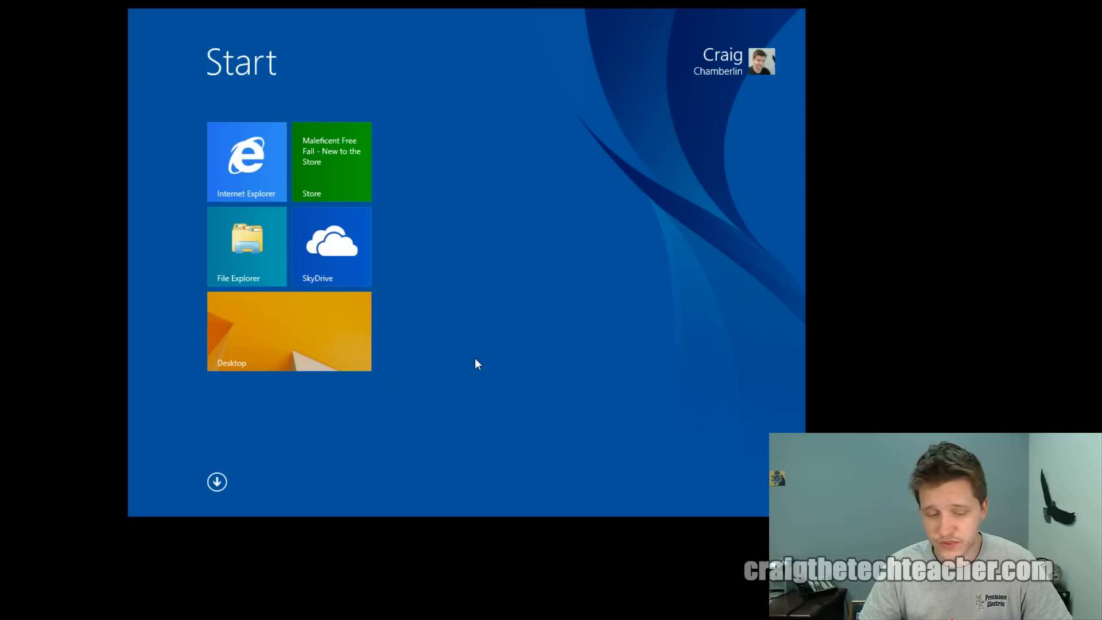
pyautogui.moveTo(472, 372)
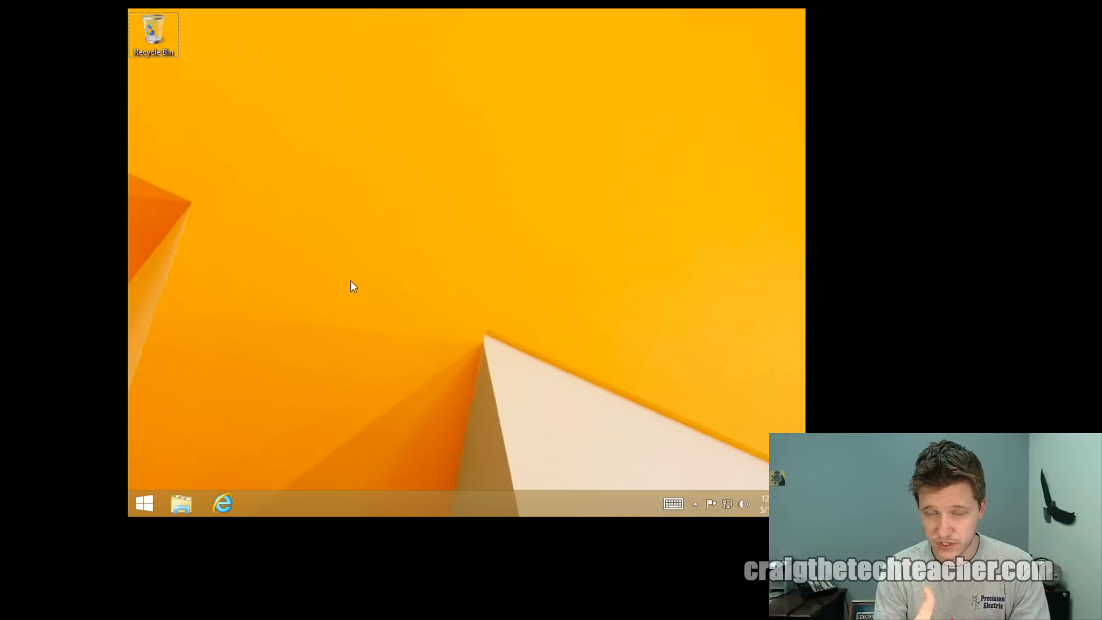
pyautogui.moveTo(130, 265)
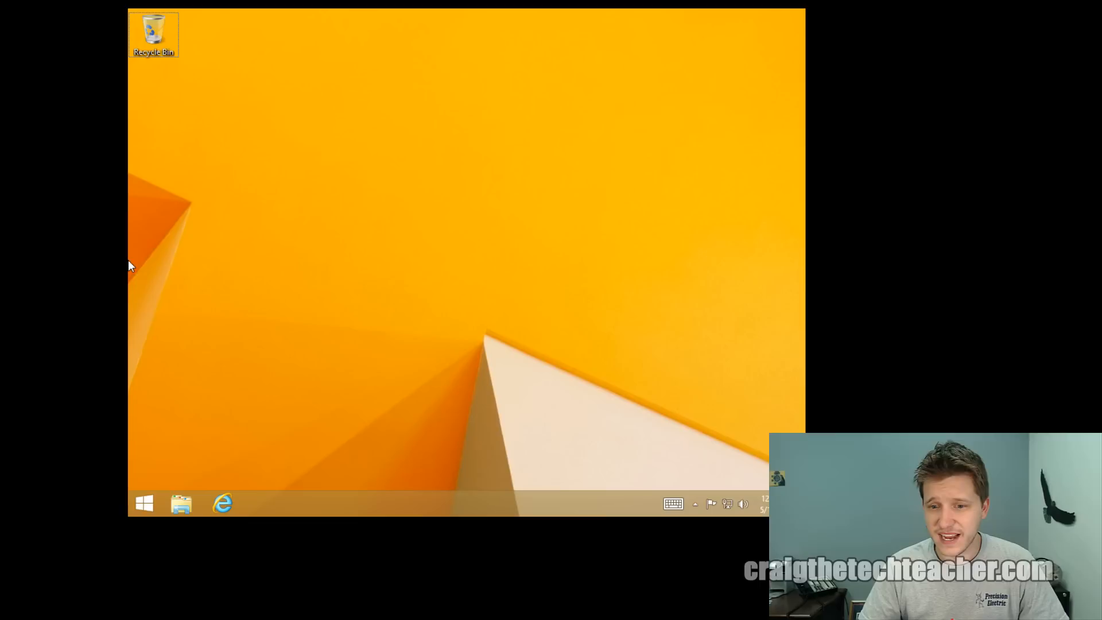
pyautogui.moveTo(103, 358)
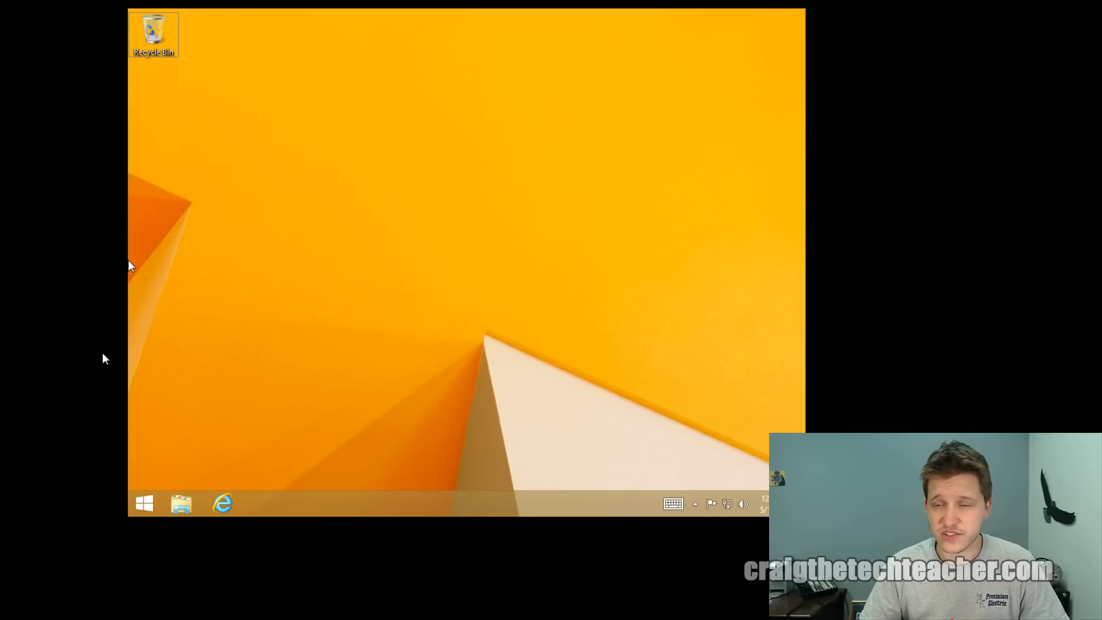
pyautogui.moveTo(225, 344)
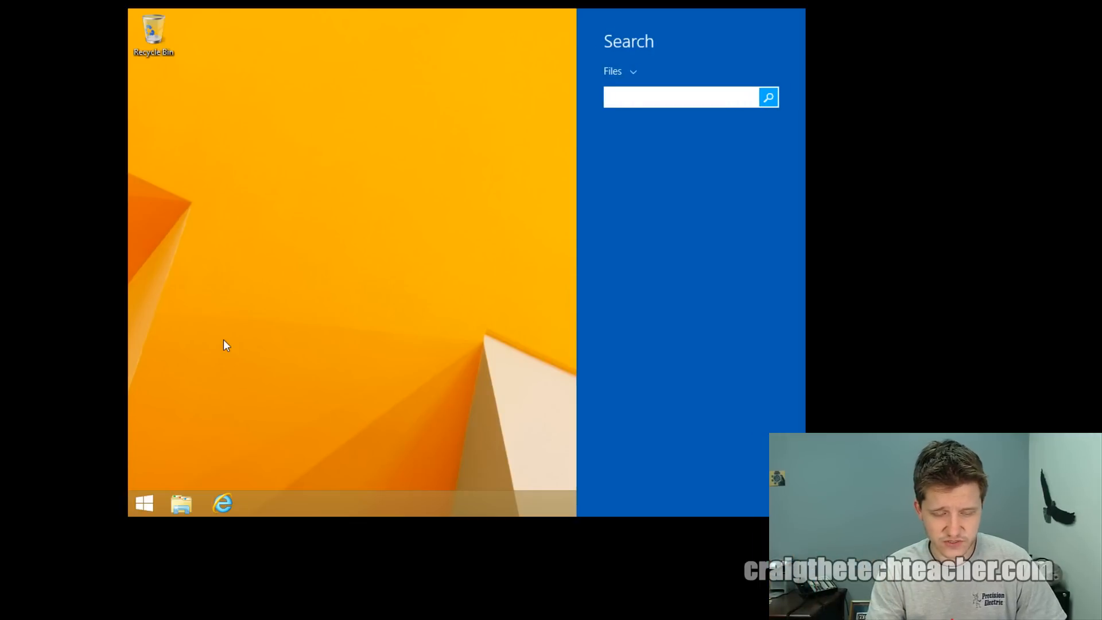
# Step: Try short queries 's' and 'p' in Files search before switching the charm to Settings with Win+W
pyautogui.write('s')
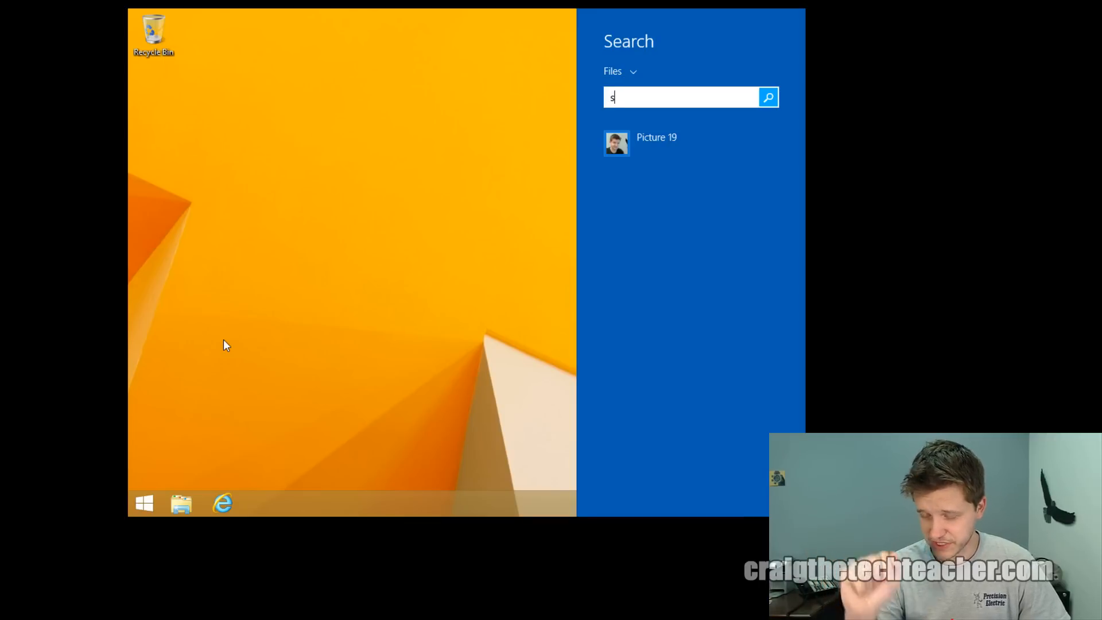
pyautogui.write('p')
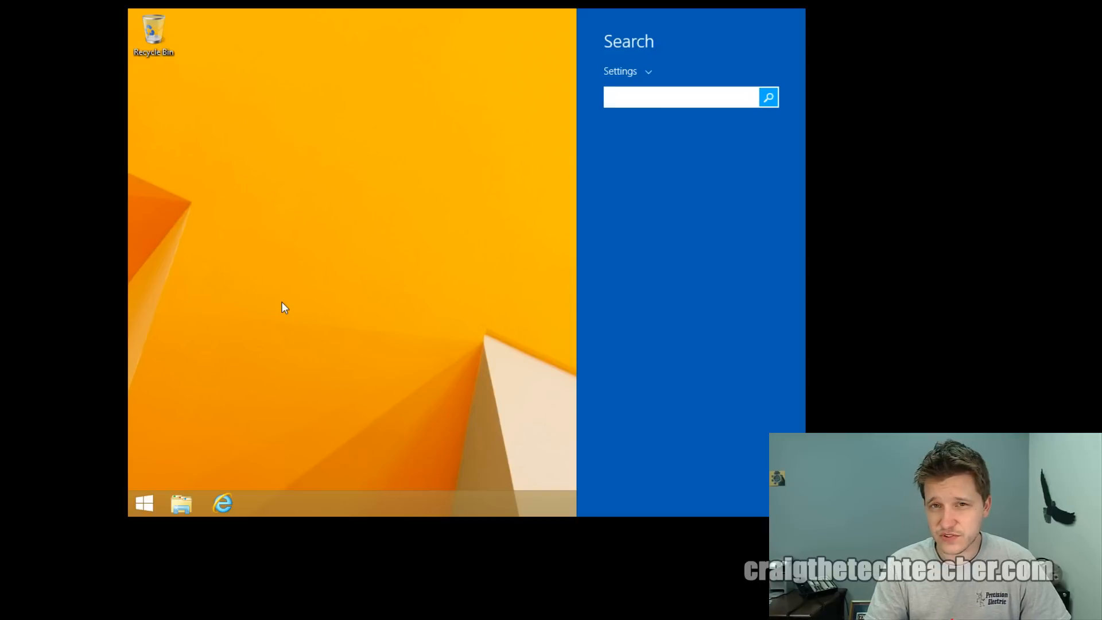
# Step: Run settings searches for 'connections settings' and 'contro', surfacing Control-related results
pyautogui.click(680, 96)
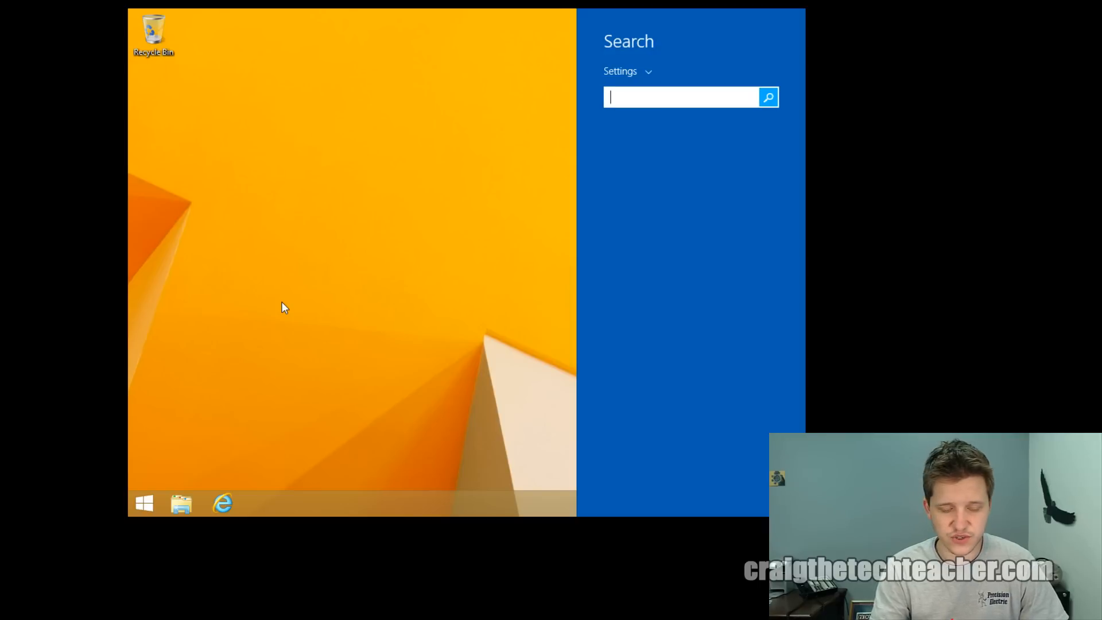
pyautogui.write('connections settings')
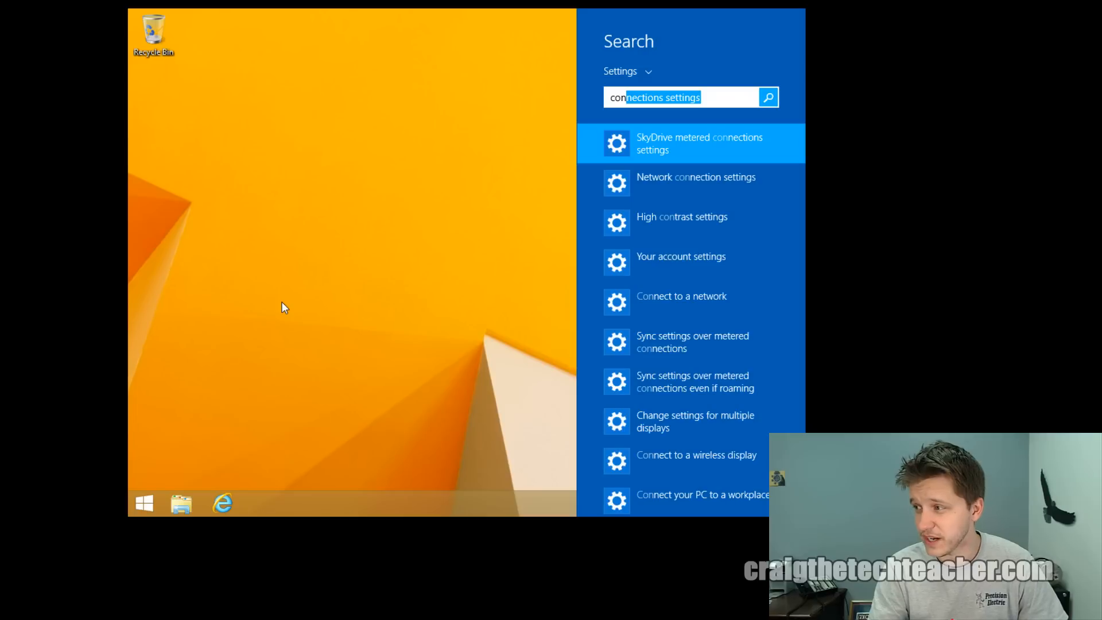
pyautogui.write('Control the computer without the mouse or keyboard')
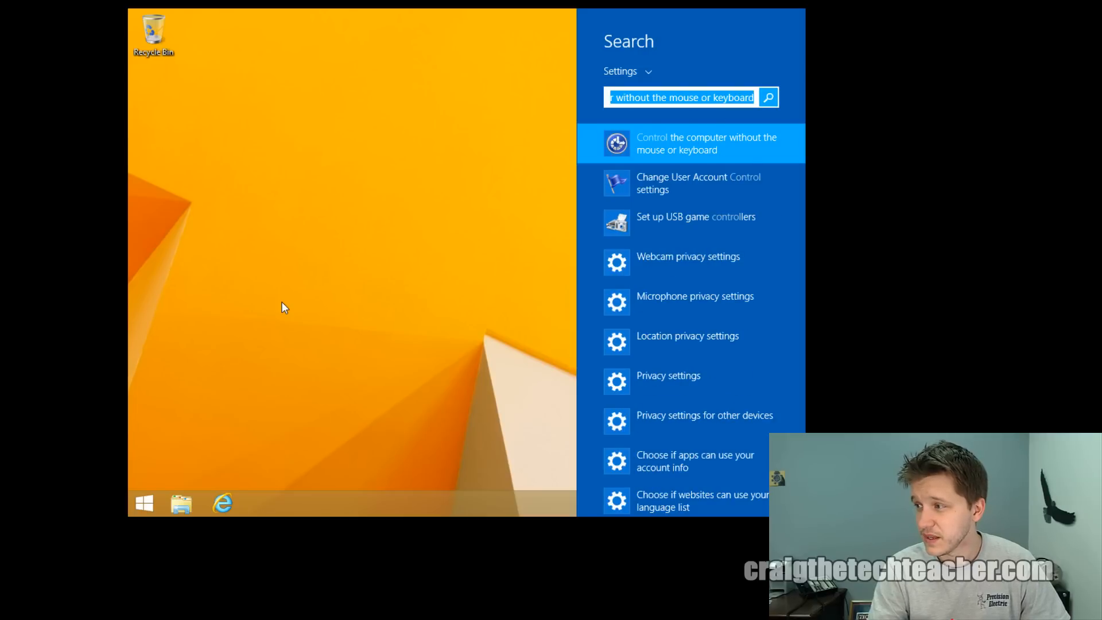
pyautogui.write('contro')
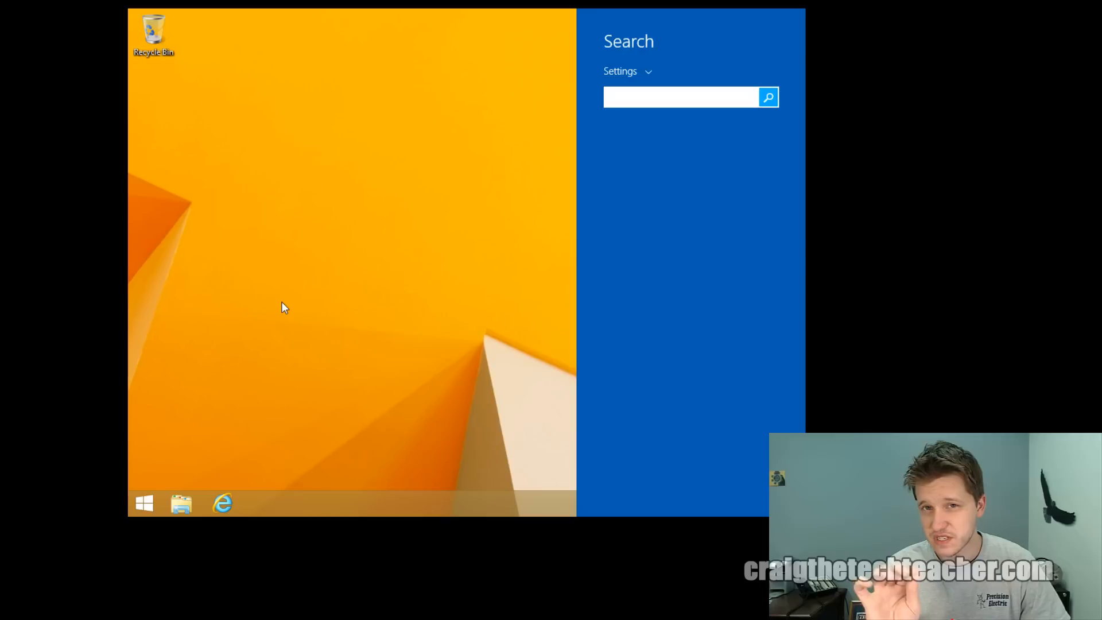
# Step: Search 'chang resolution' to get screen-resolution results, then switch to Search Everywhere with Win+S
pyautogui.write('chang')
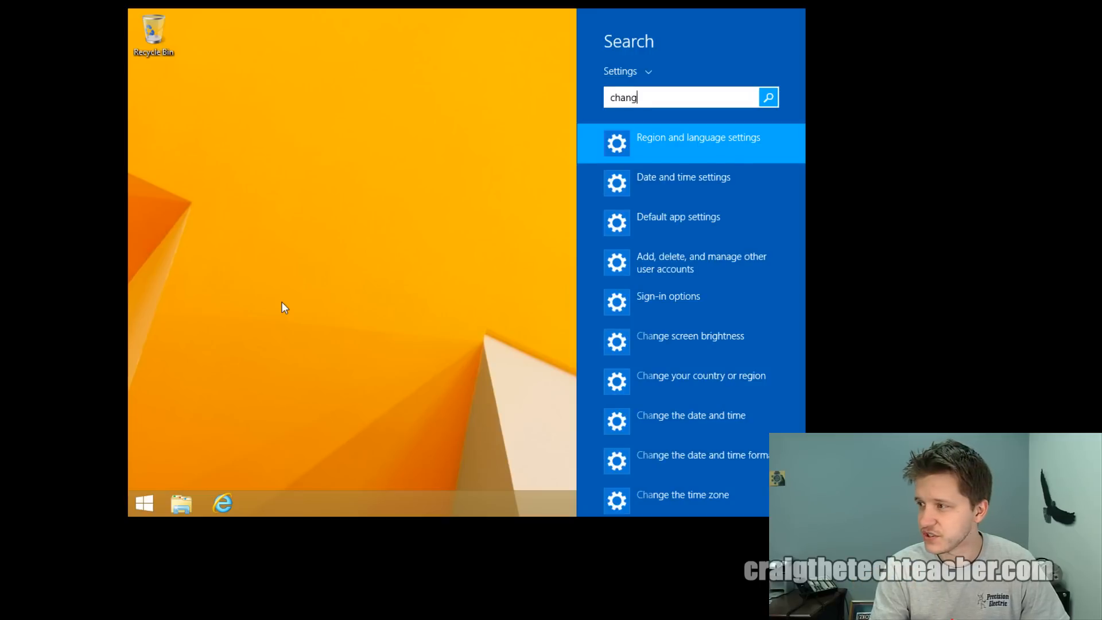
pyautogui.write('resolution')
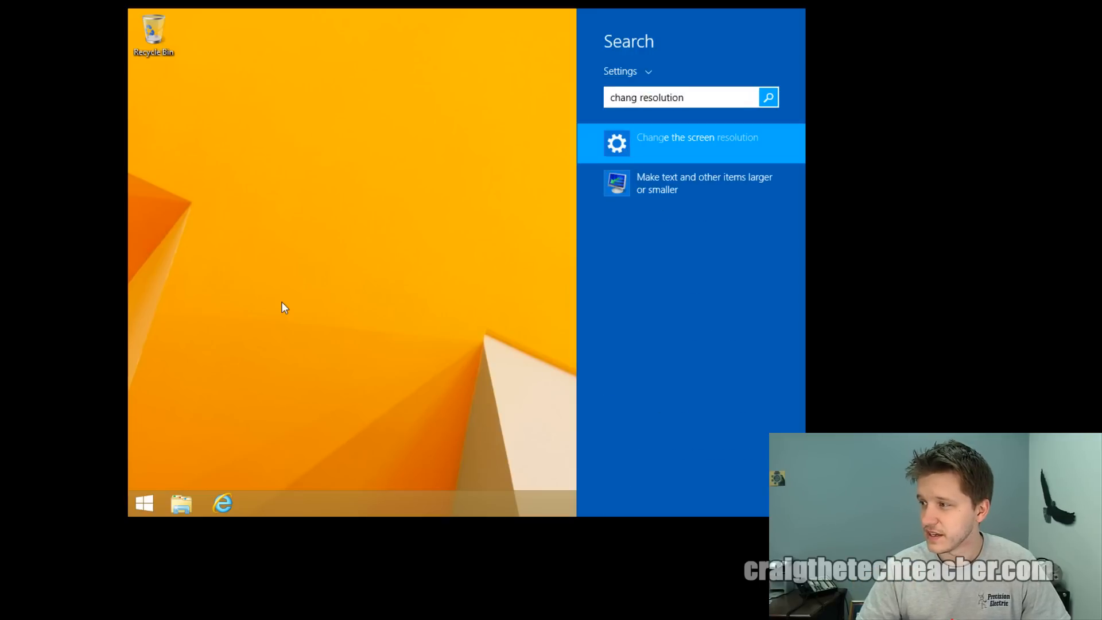
pyautogui.moveTo(703, 177)
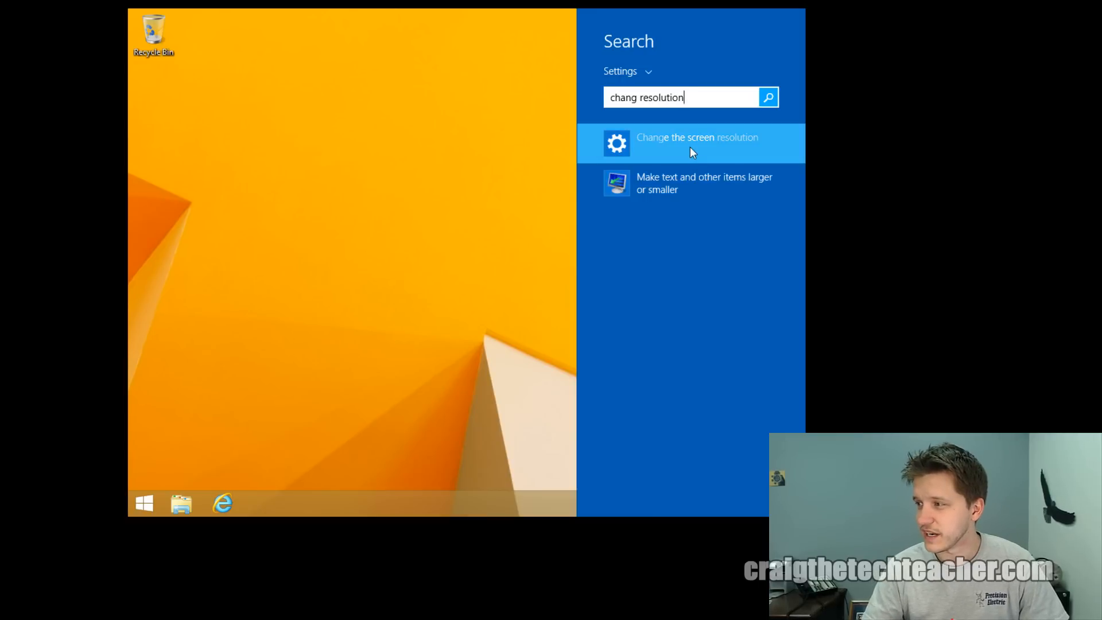
pyautogui.click(696, 137)
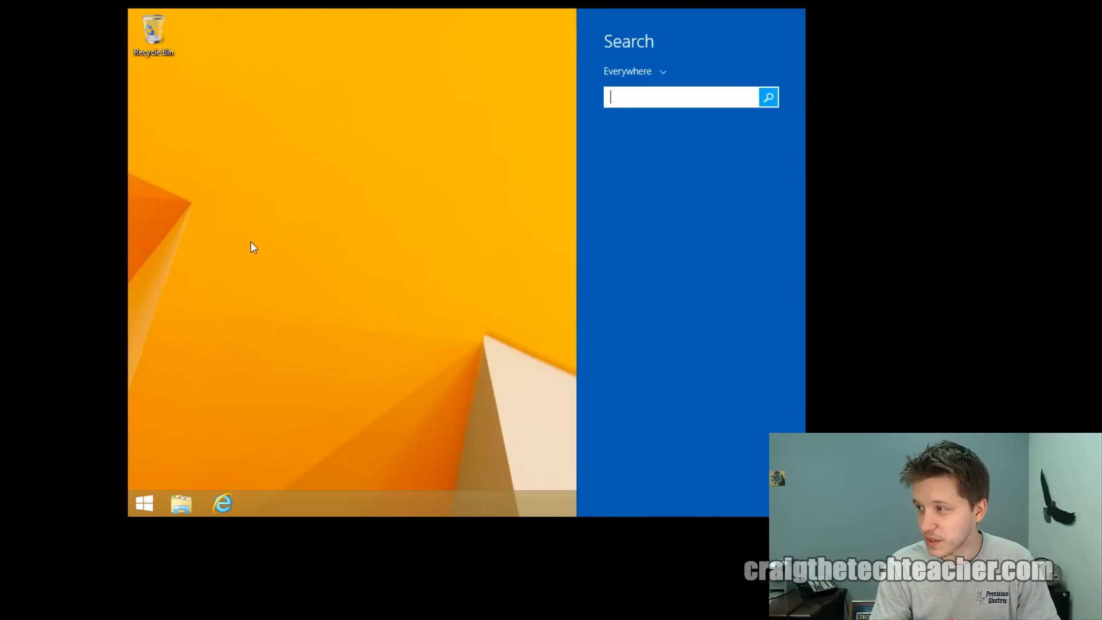
# Step: Search everywhere for 'con', pick Control Panel and launch it on the desktop
pyautogui.write('con')
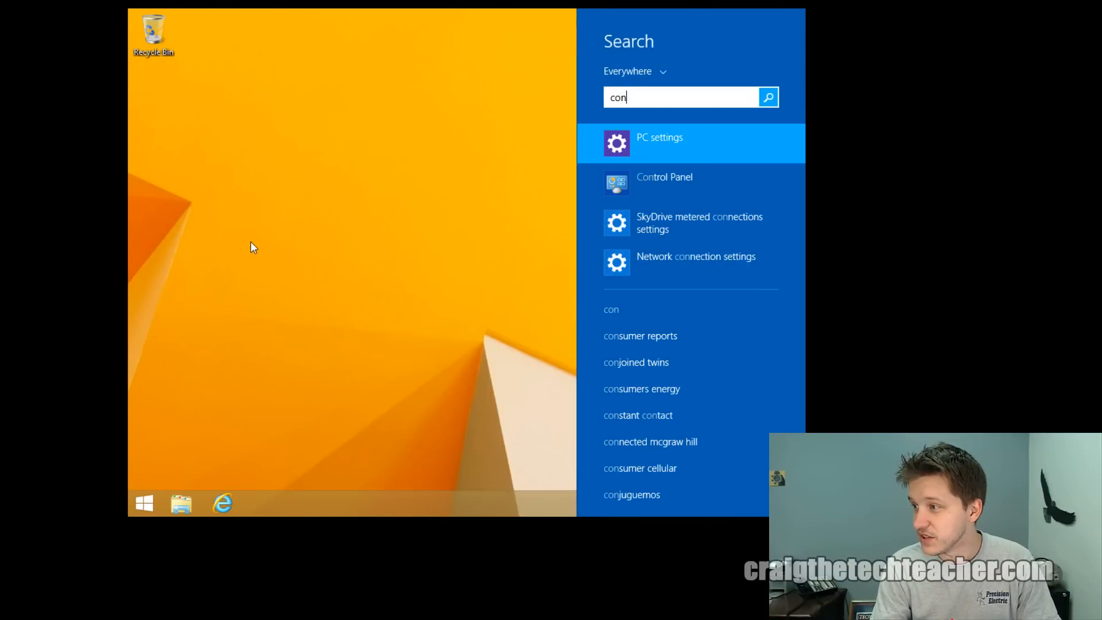
pyautogui.write('Control Panel')
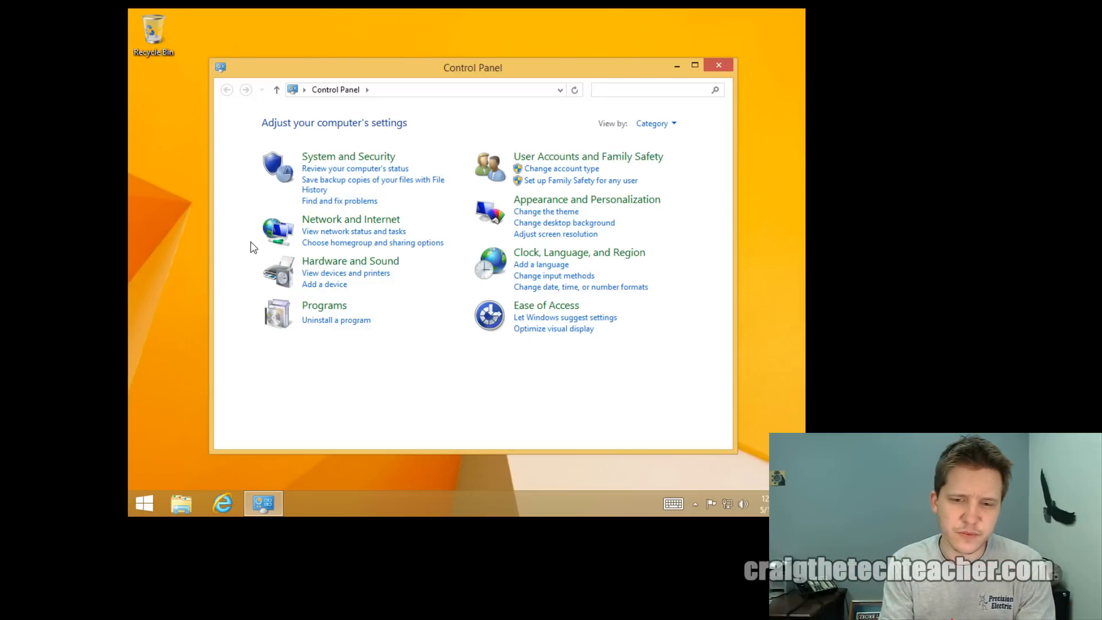
pyautogui.click(653, 90)
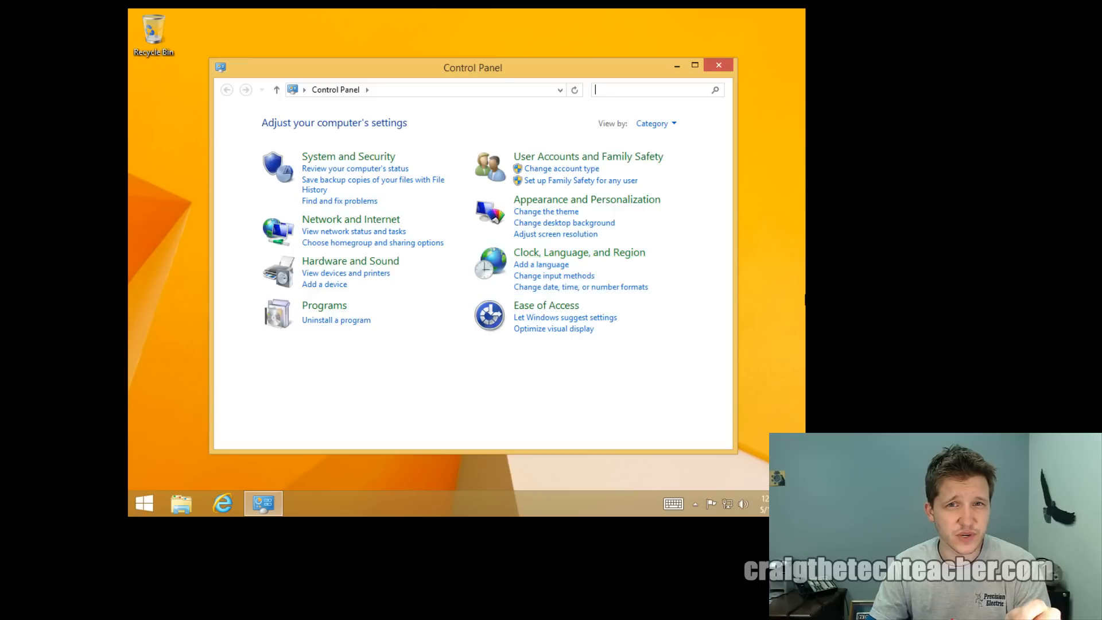
pyautogui.moveTo(129, 153)
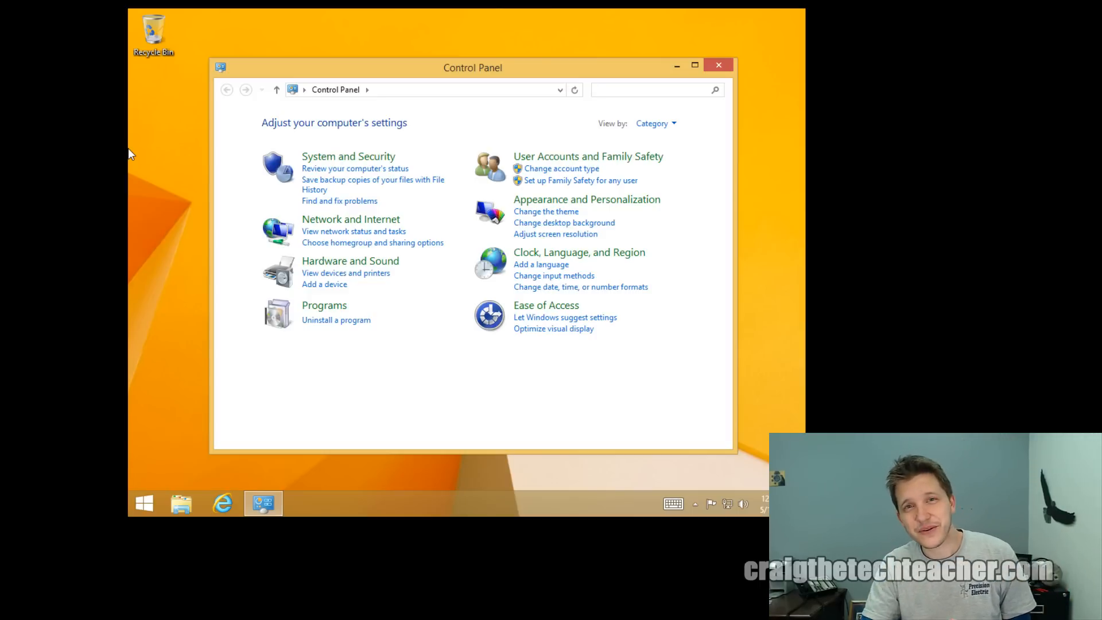
pyautogui.click(653, 89)
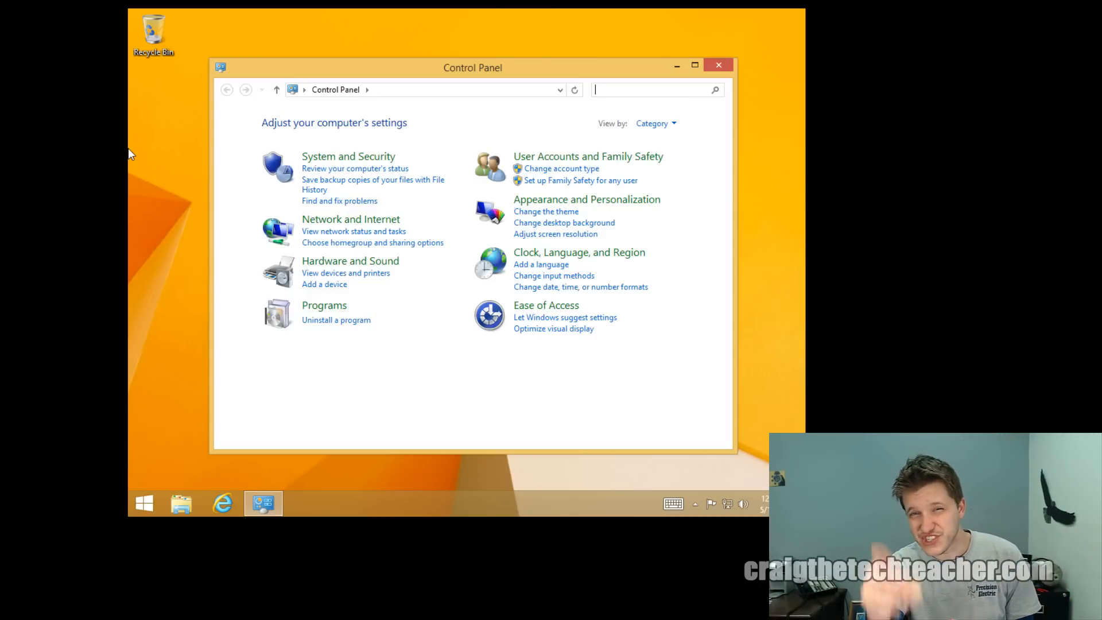